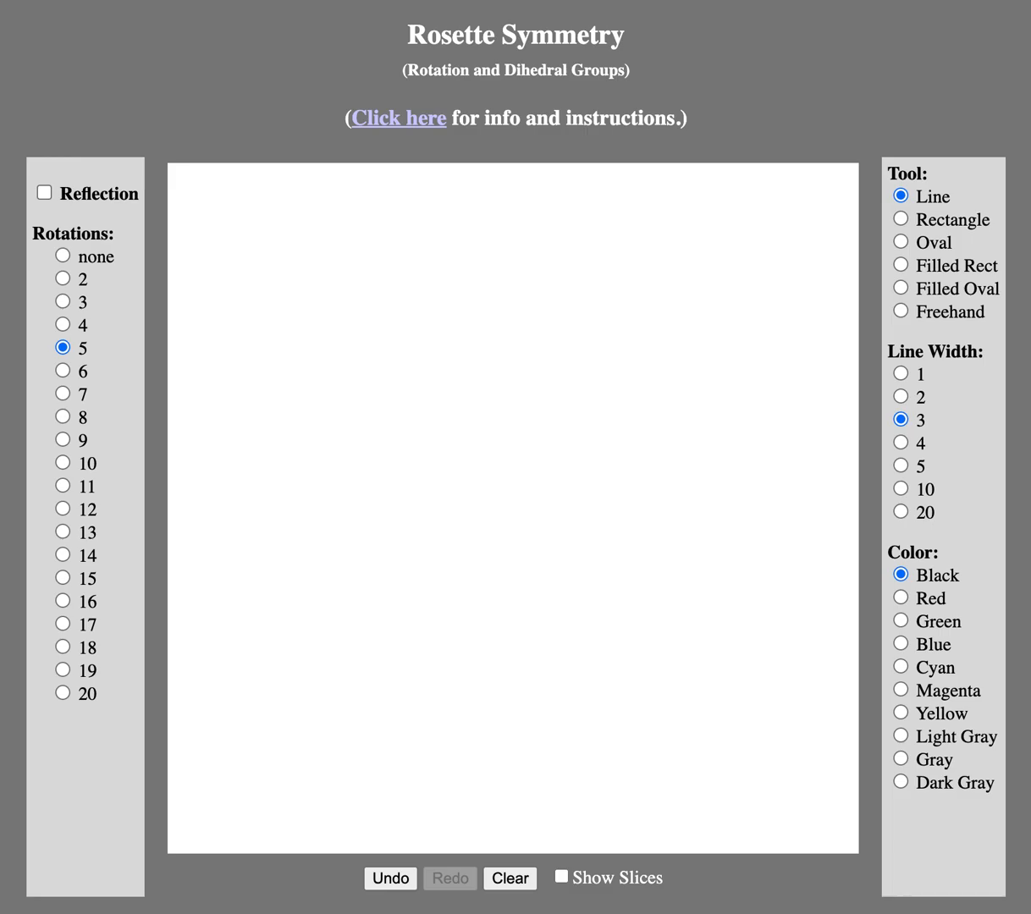
pyautogui.moveTo(298, 338)
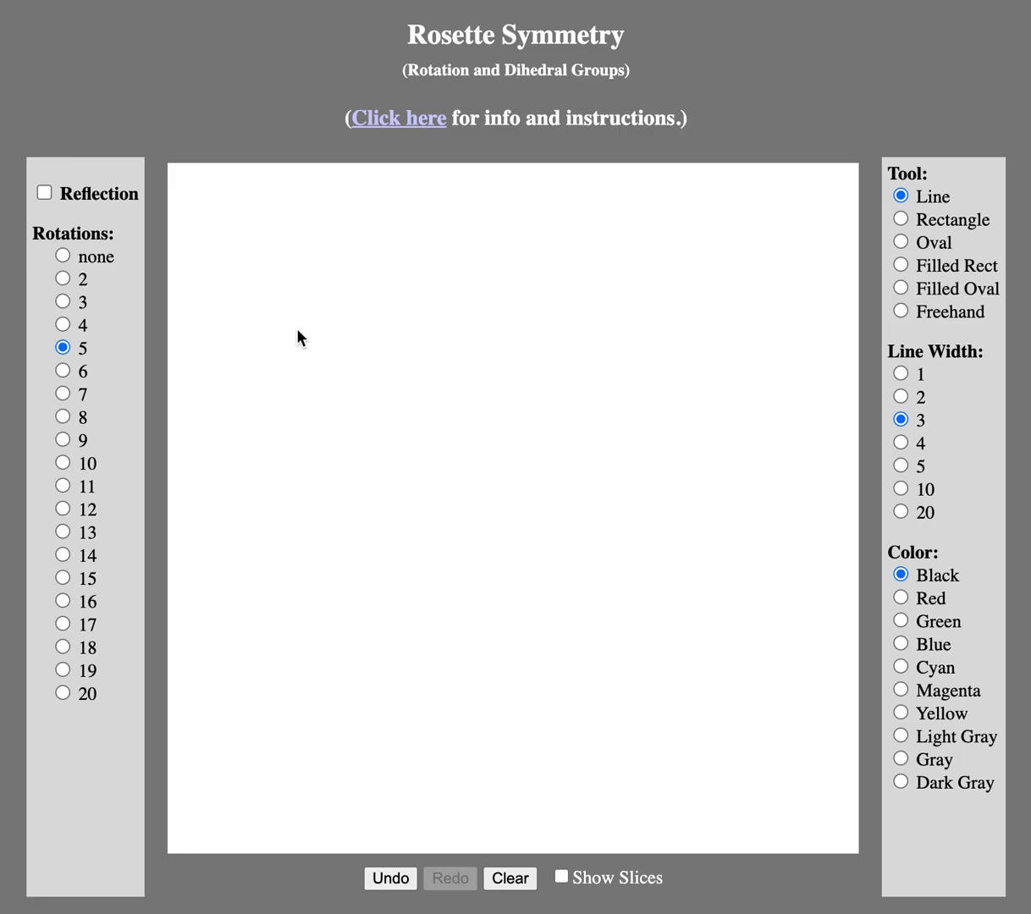
pyautogui.moveTo(420, 164)
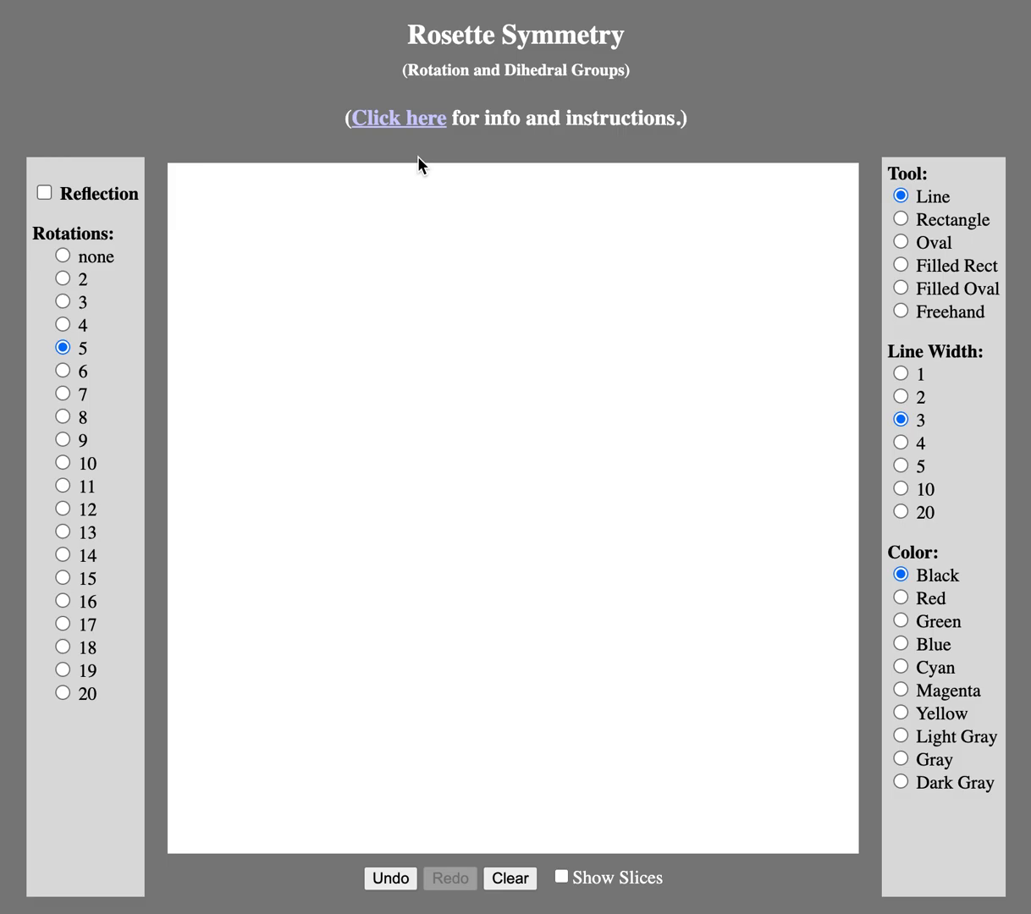
pyautogui.moveTo(488, 244)
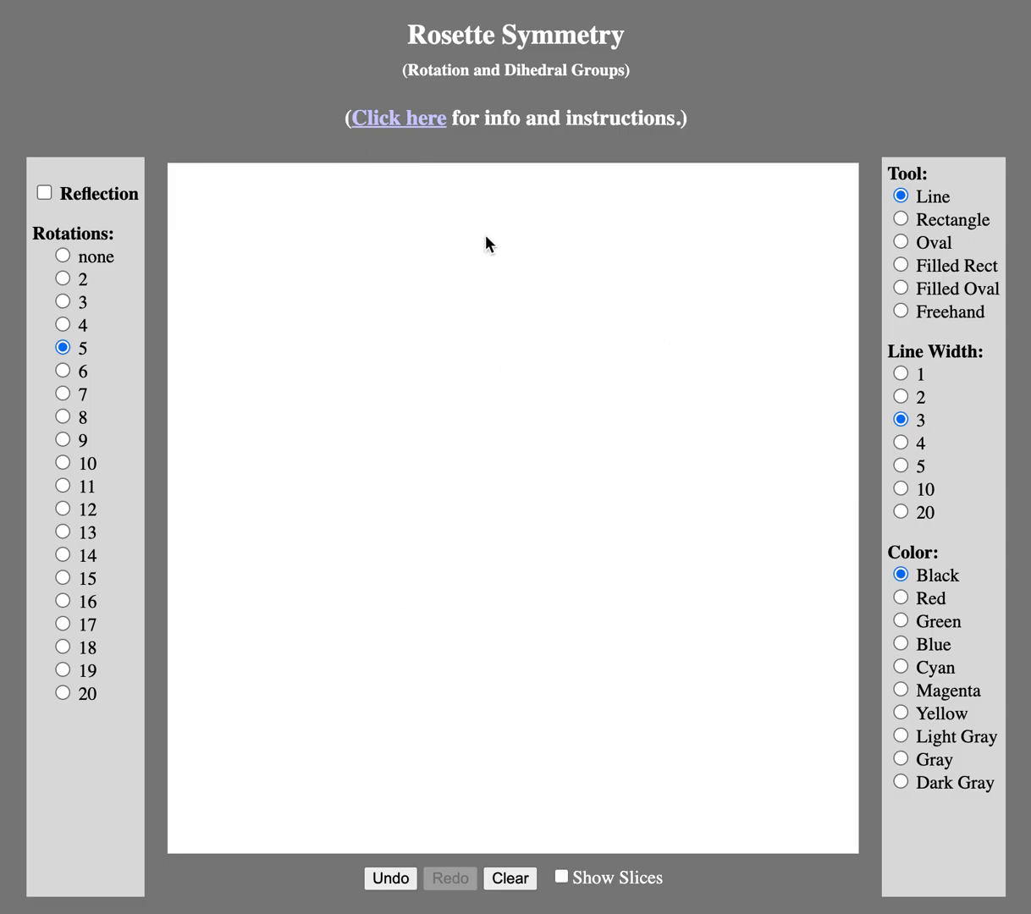
pyautogui.moveTo(441, 332)
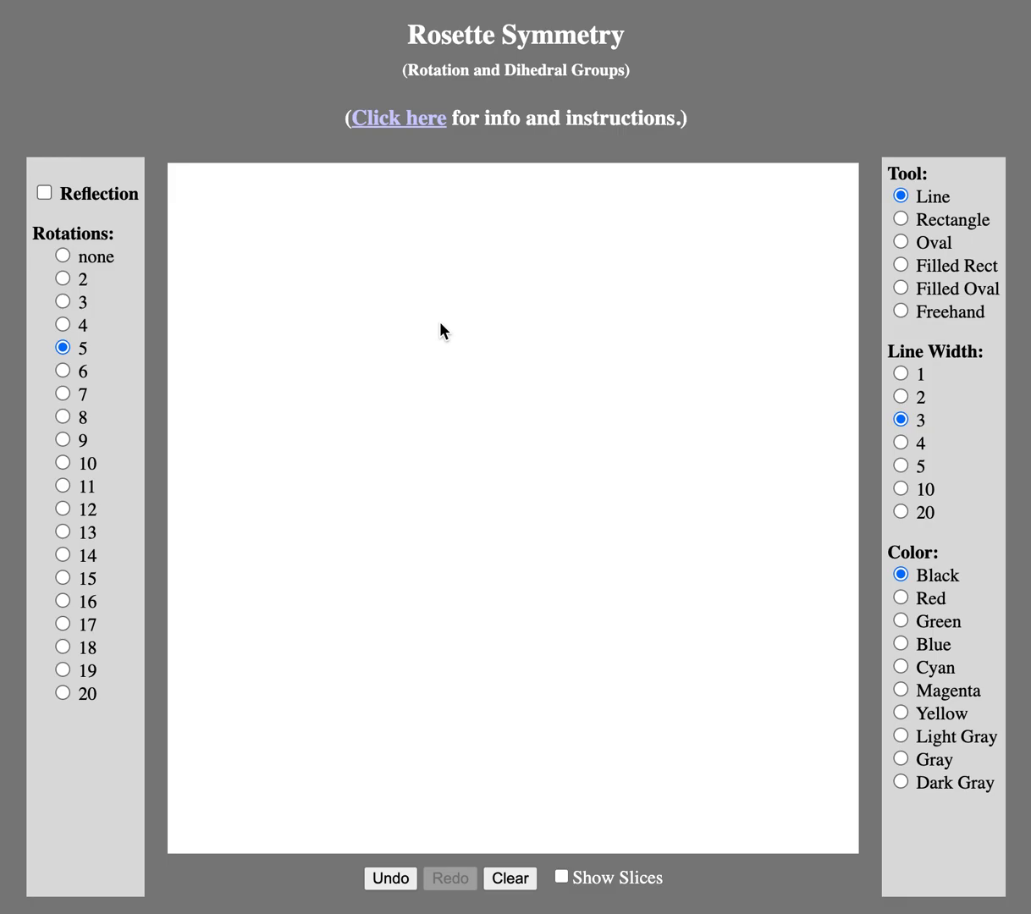
pyautogui.moveTo(679, 564)
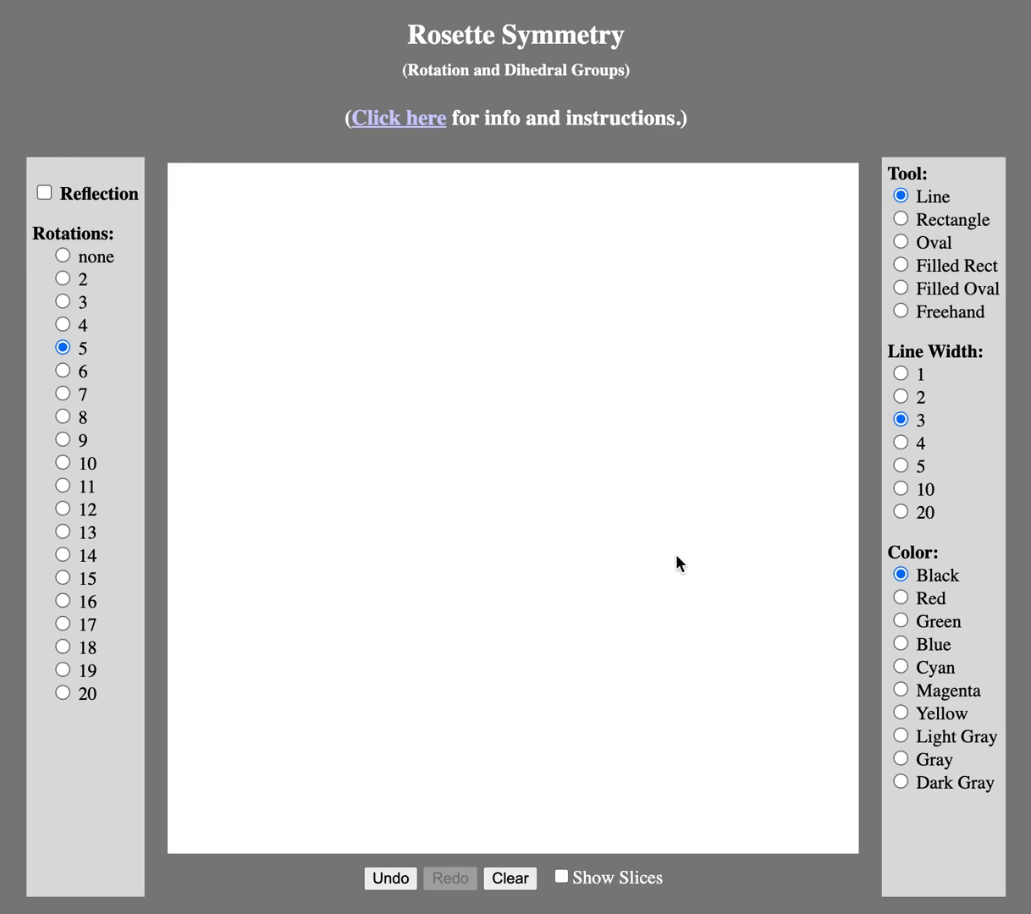
pyautogui.moveTo(464, 591)
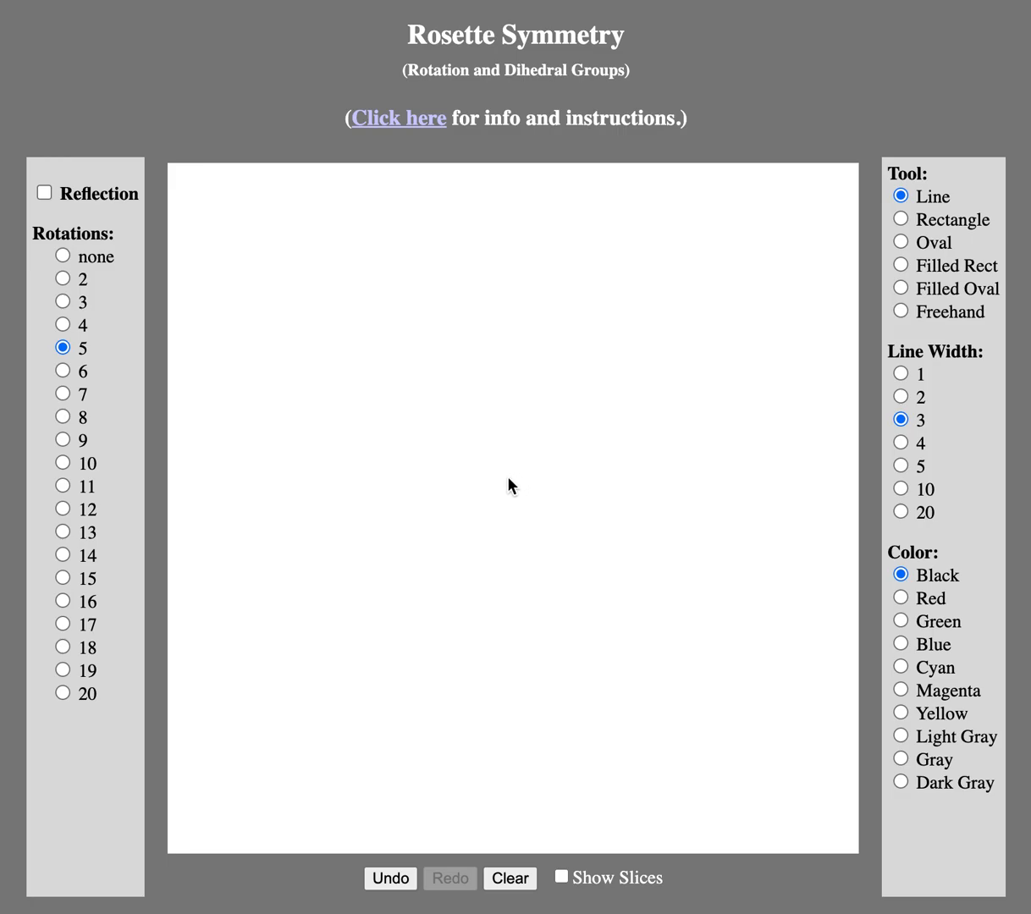
pyautogui.moveTo(477, 524)
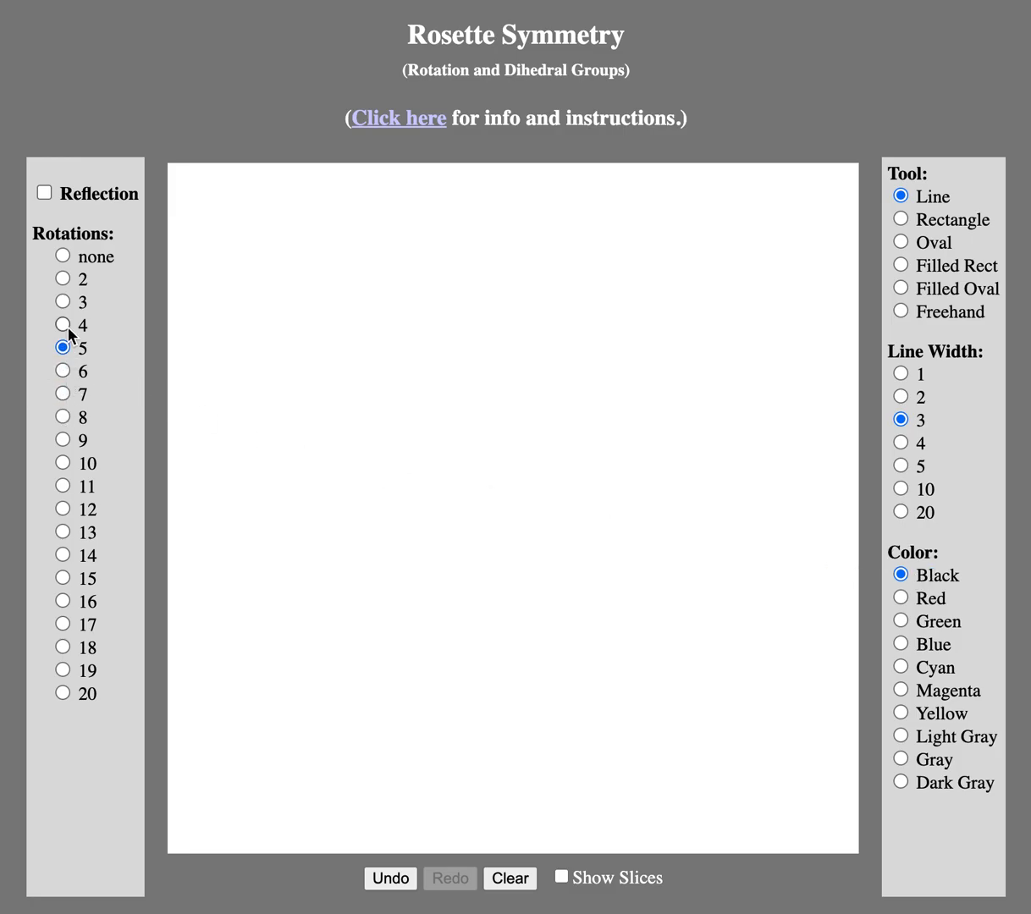
# Step: Set 3-fold rotation and draw a black line that repeats into a triangle of three lines
pyautogui.click(61, 302)
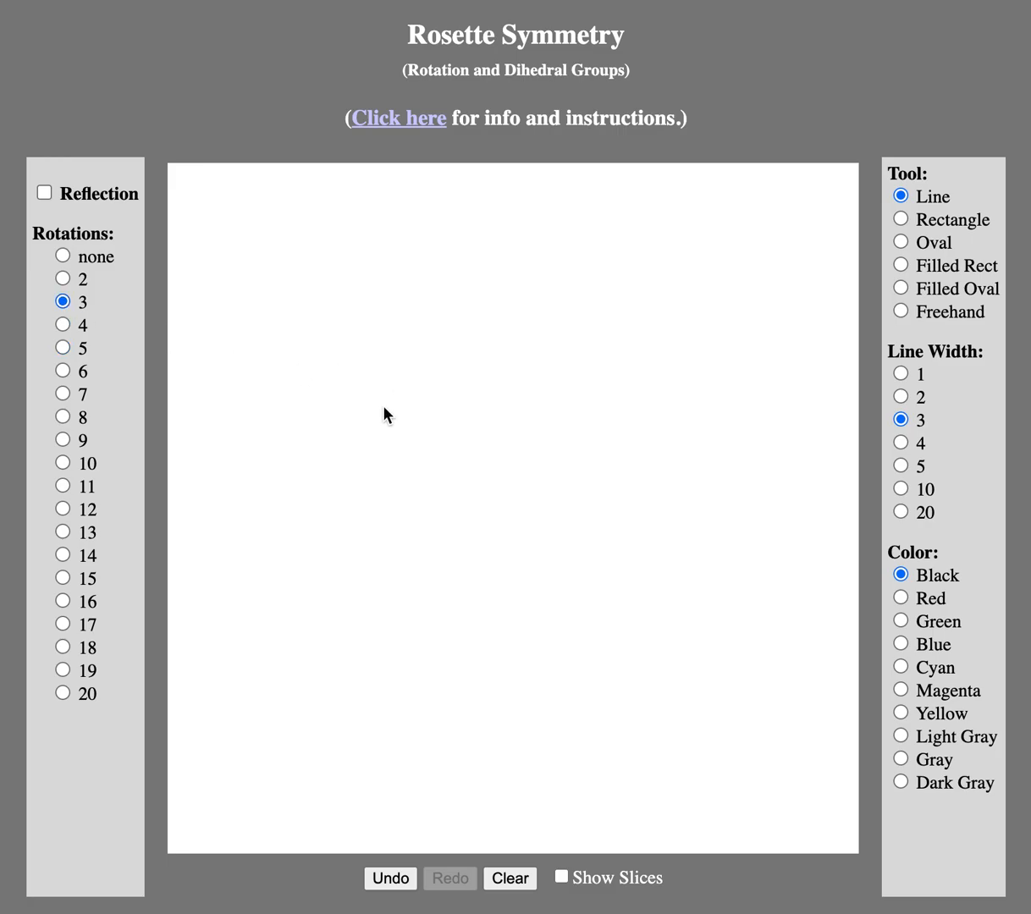
pyautogui.moveTo(366, 416)
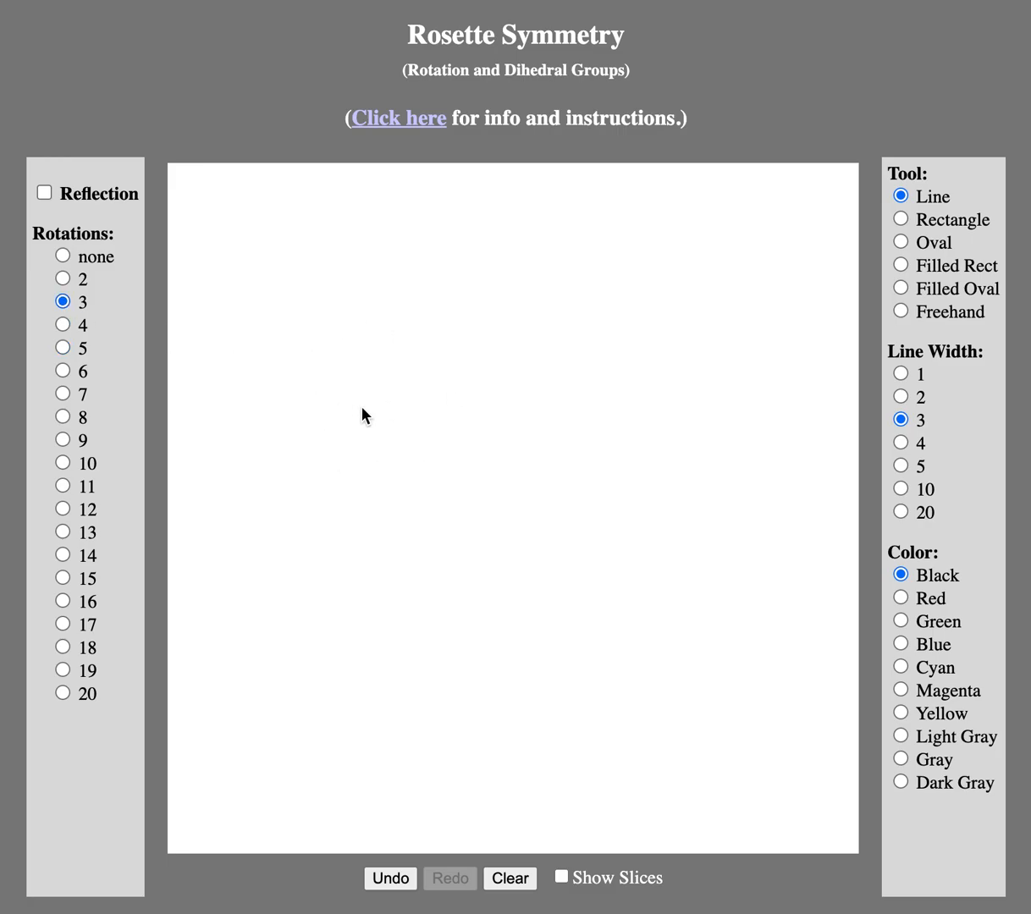
pyautogui.moveTo(277, 328)
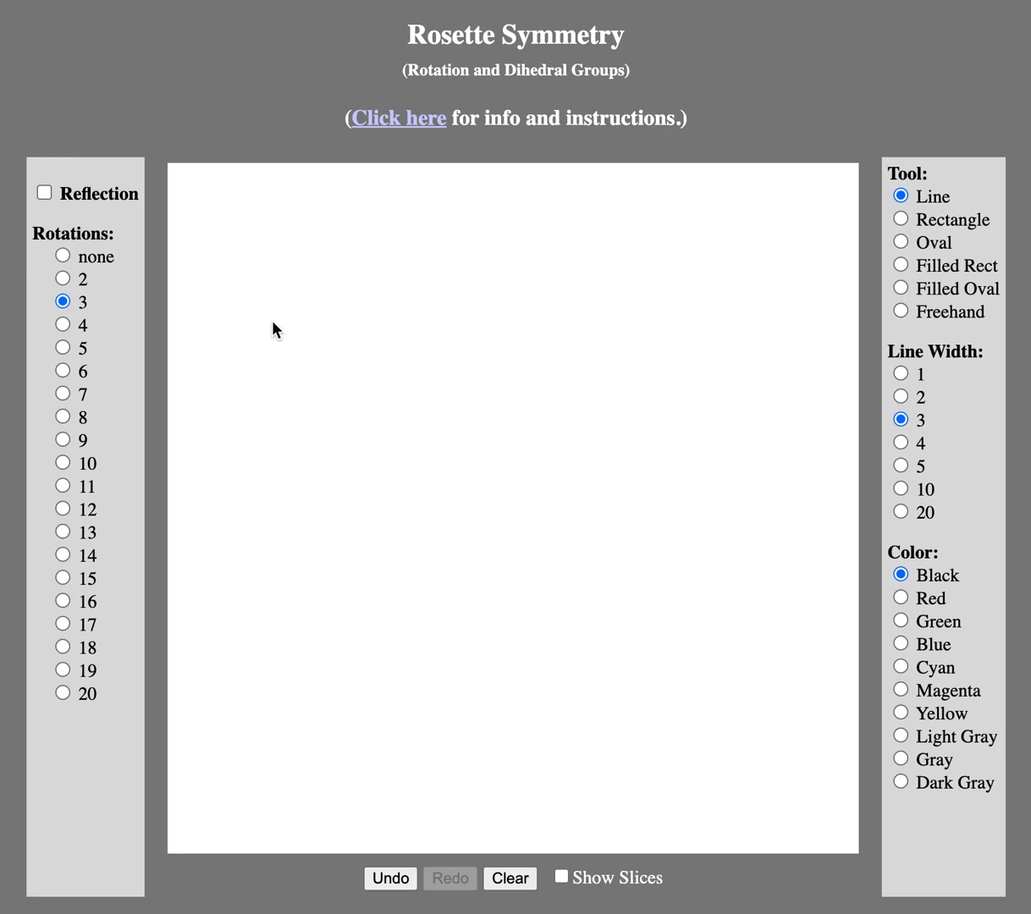
pyautogui.moveTo(271, 322); pyautogui.dragTo(353, 339)
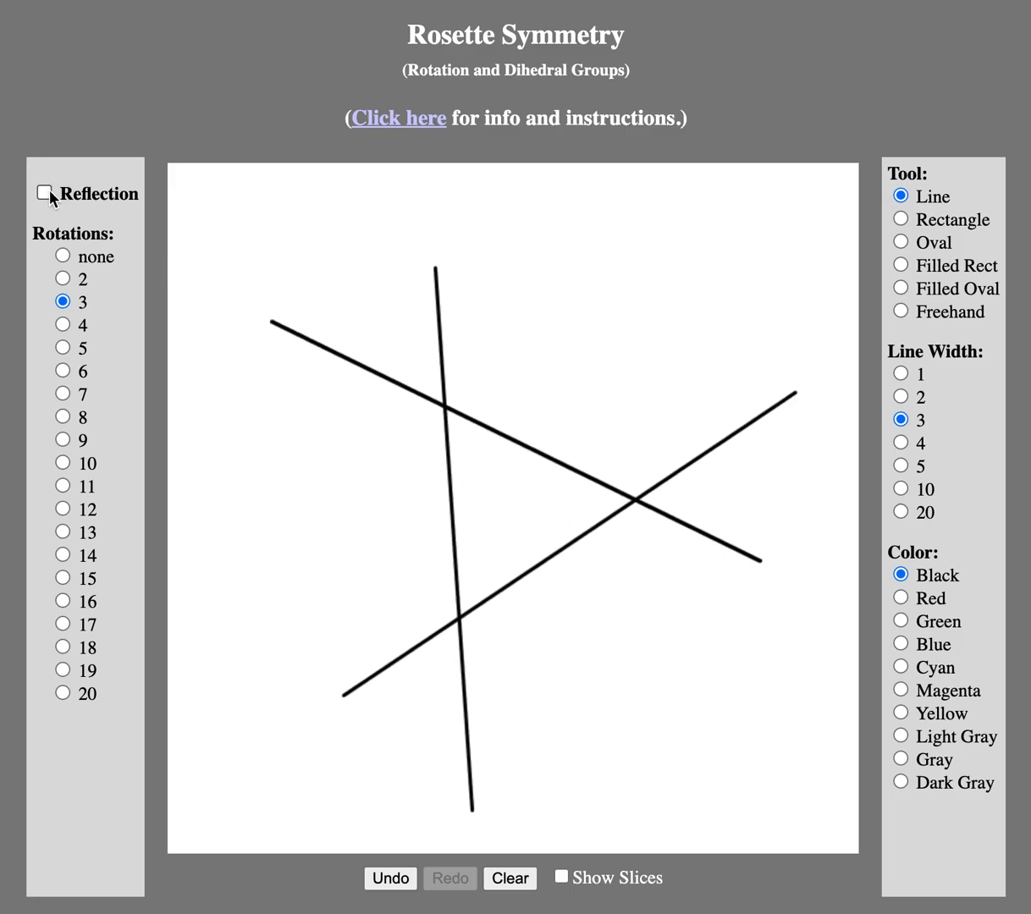
# Step: Leave reflection off after toggling it, and draw more black lines giving six crossing lines
pyautogui.click(44, 193)
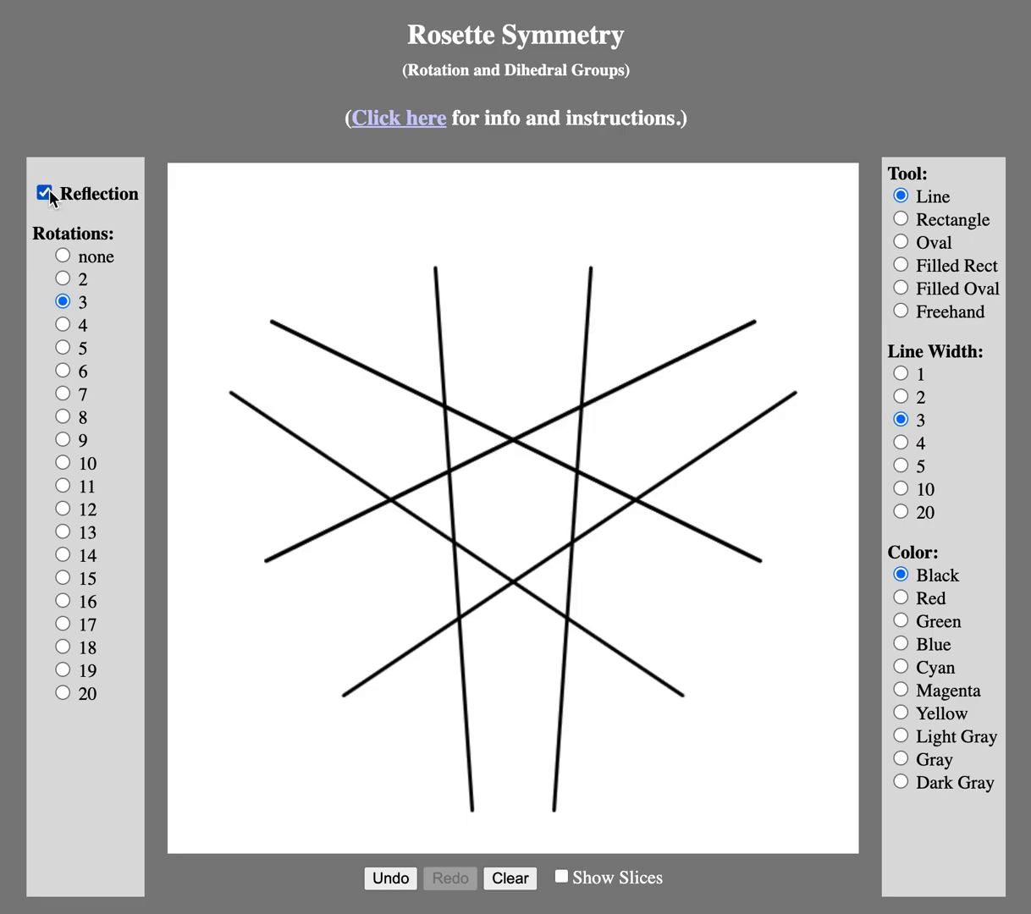
pyautogui.click(44, 193)
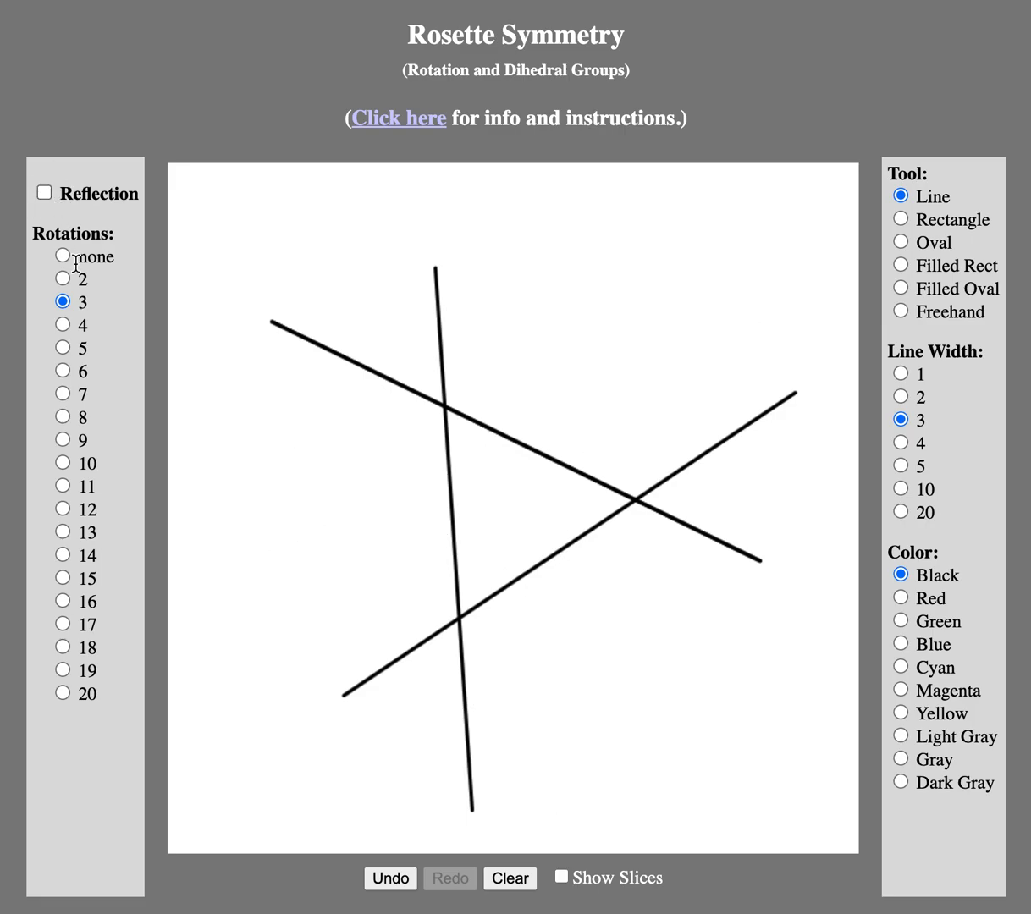
pyautogui.moveTo(494, 281)
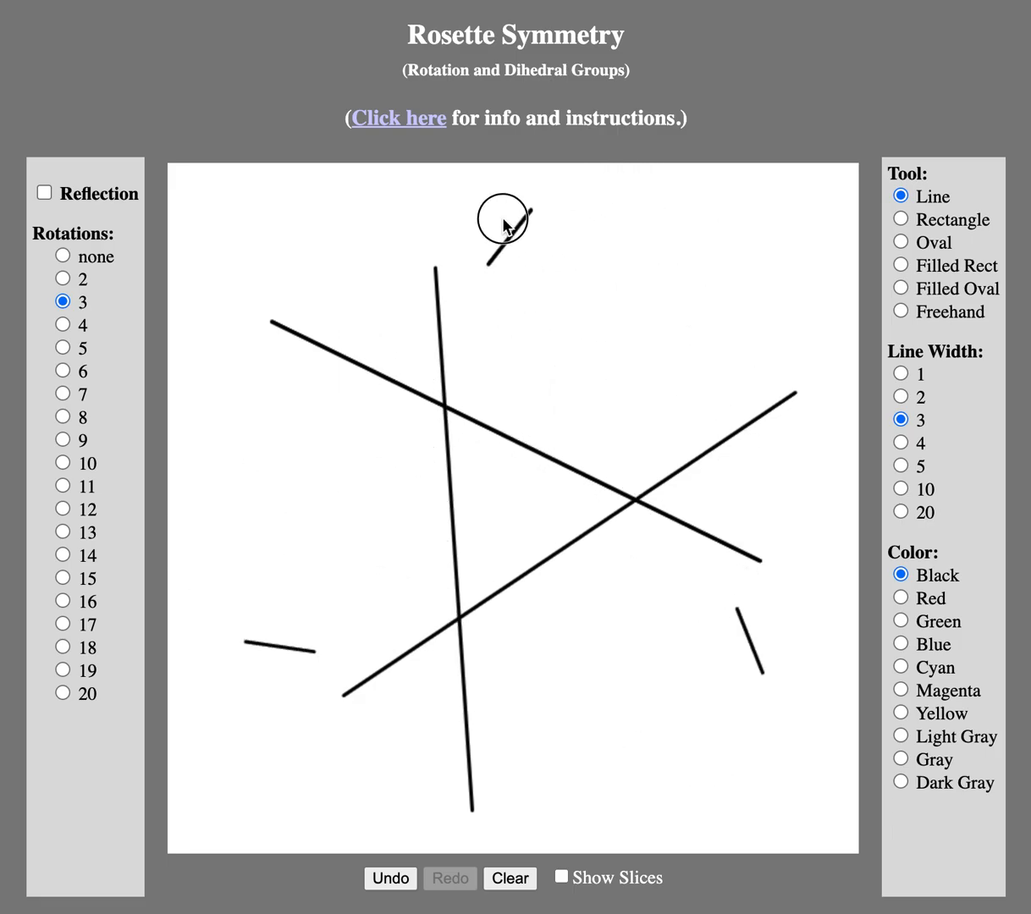
pyautogui.moveTo(501, 227); pyautogui.dragTo(655, 715)
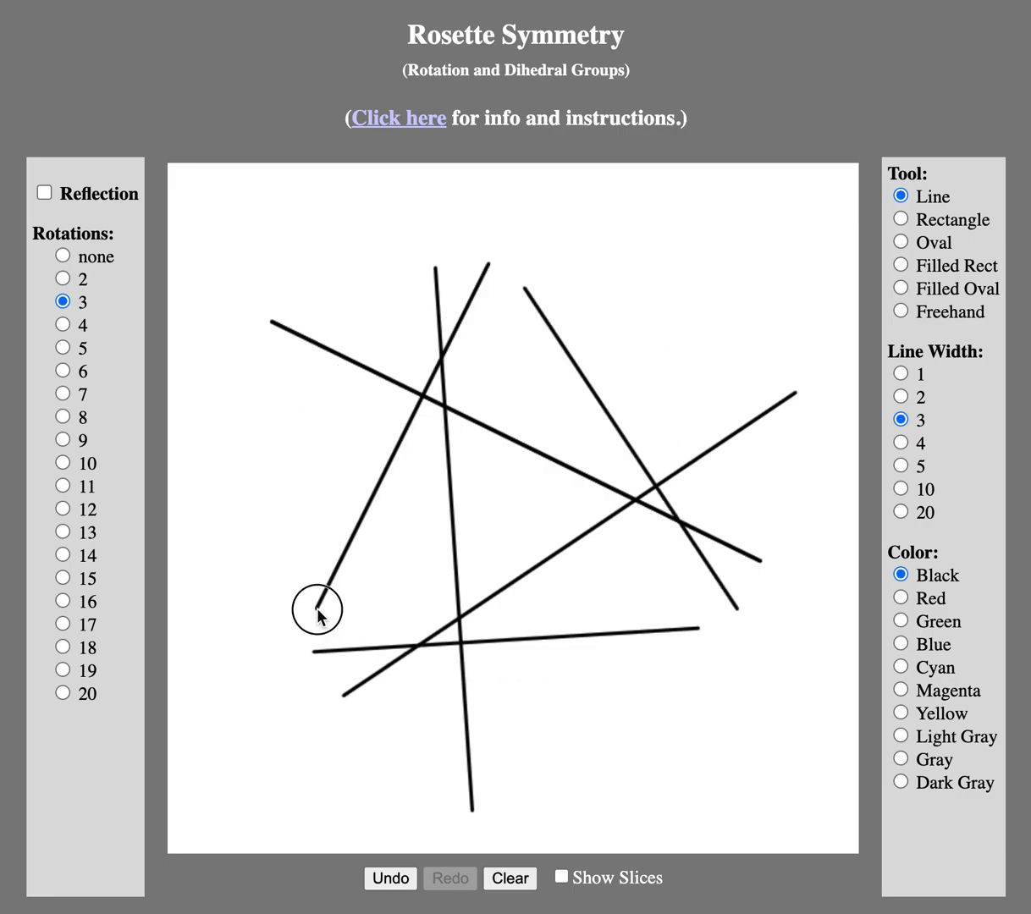
pyautogui.moveTo(319, 614); pyautogui.dragTo(617, 728)
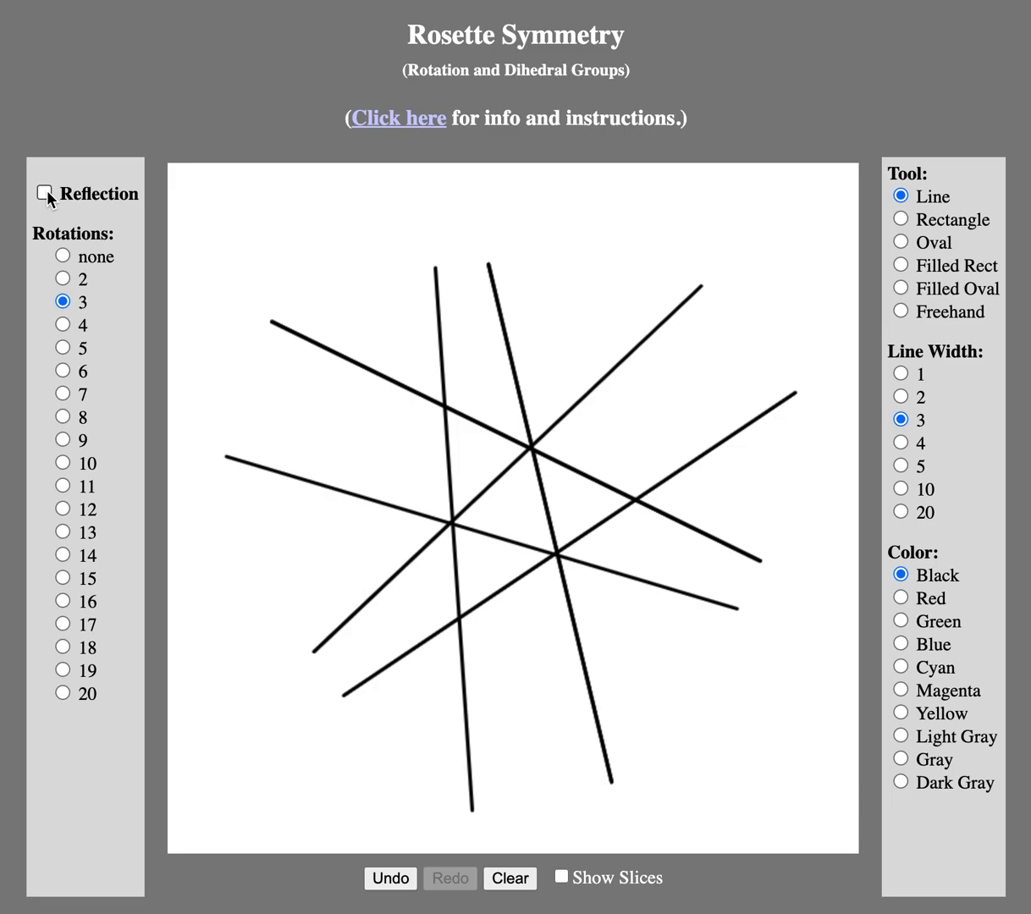
pyautogui.moveTo(833, 254)
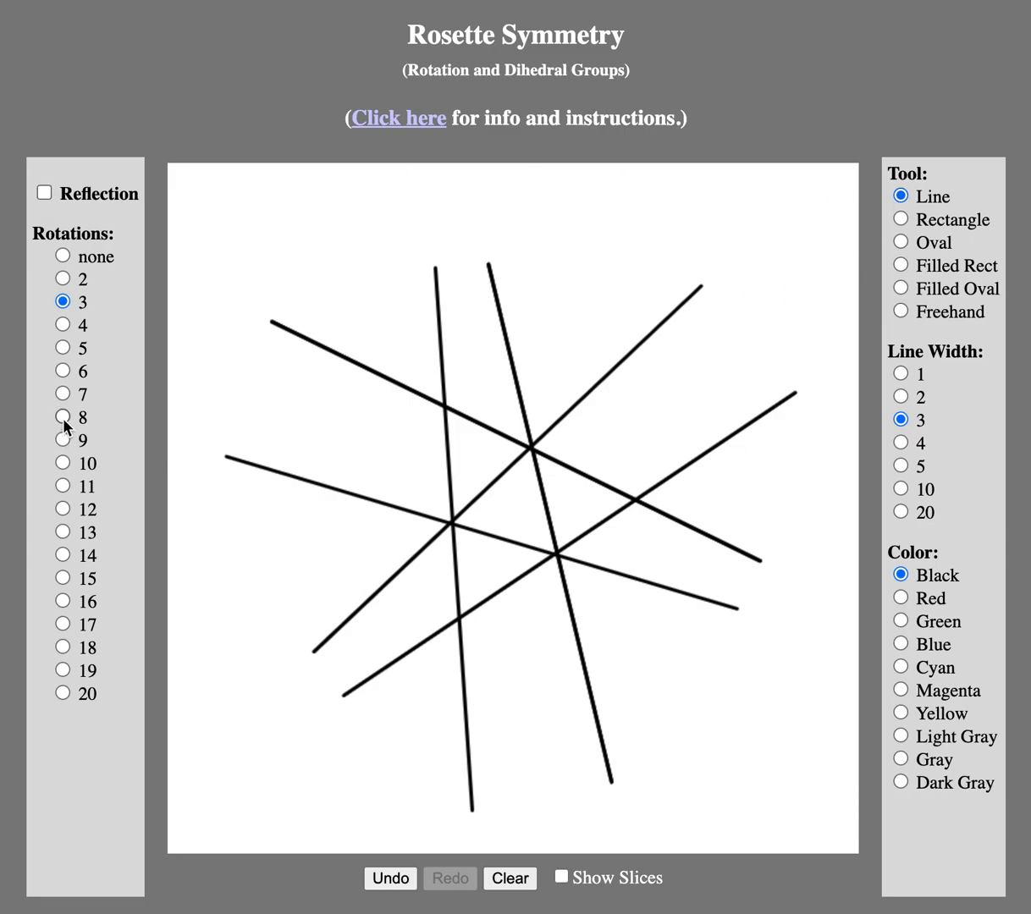
# Step: Step the rotation count up through 8, 10, 12, 14, 15, 17, 19 to 20-fold
pyautogui.click(61, 416)
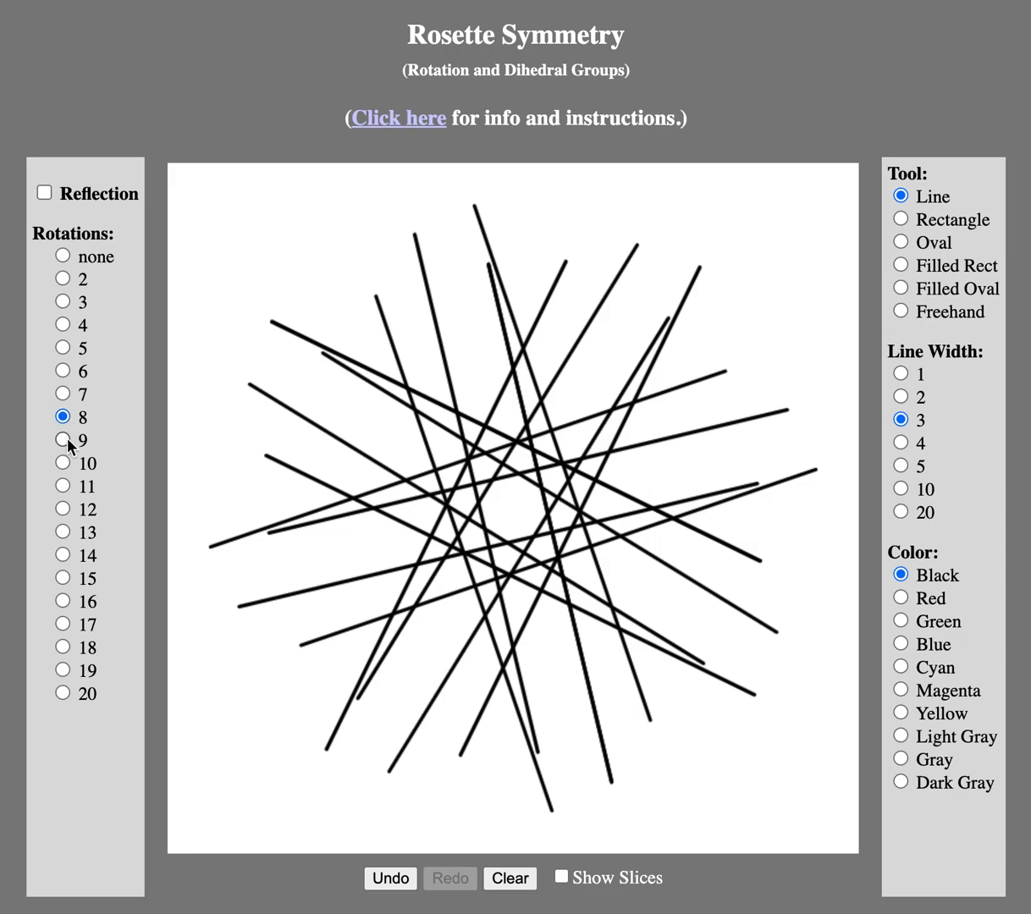
pyautogui.click(61, 462)
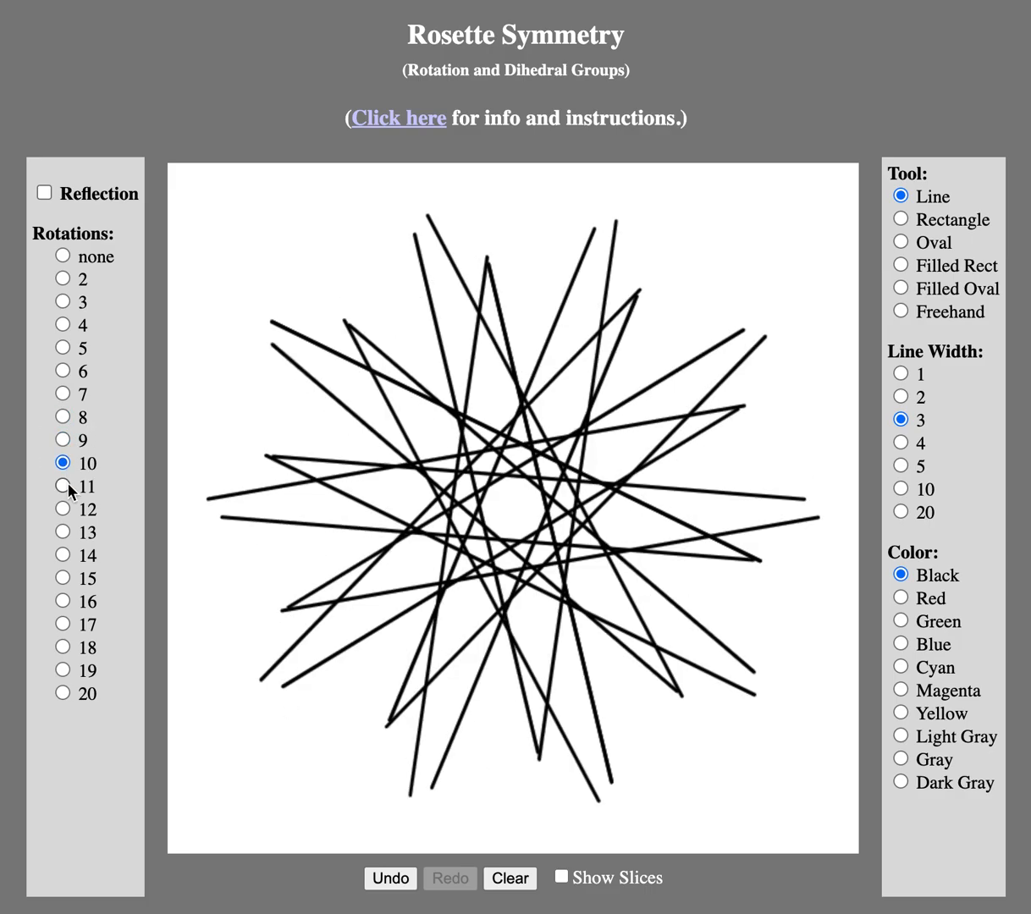
pyautogui.click(63, 508)
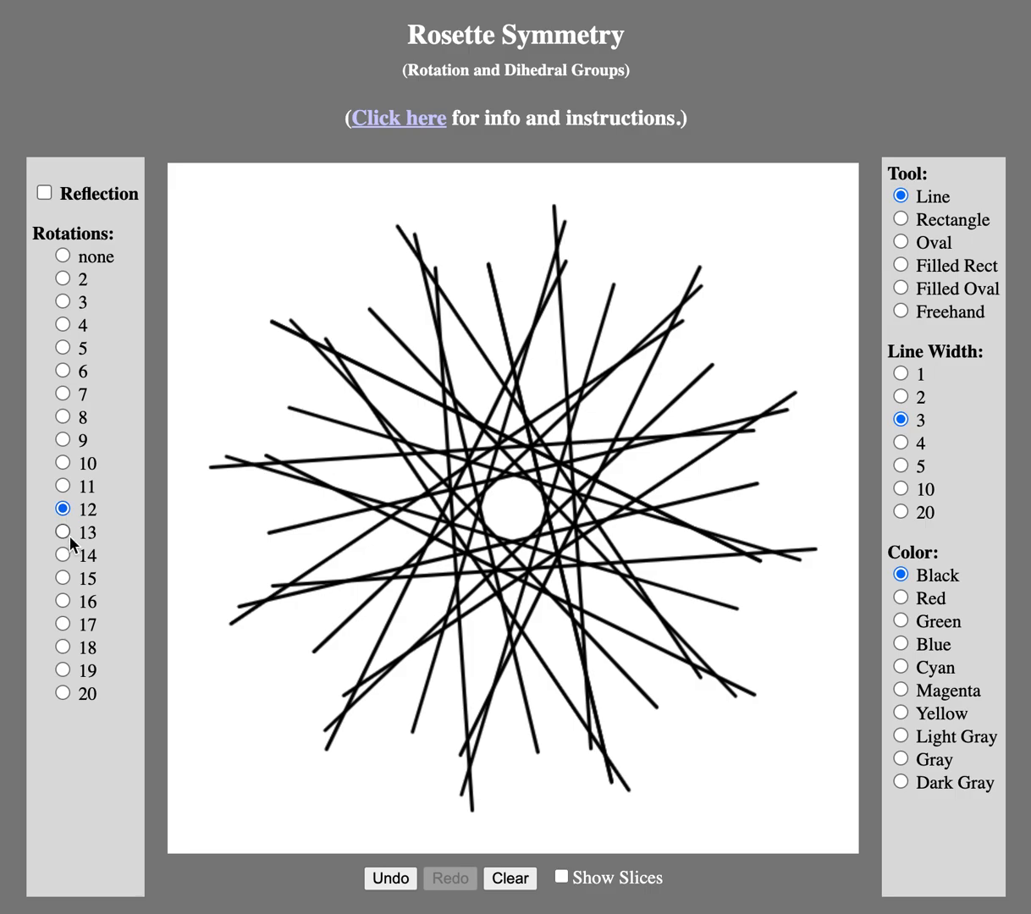
pyautogui.click(61, 555)
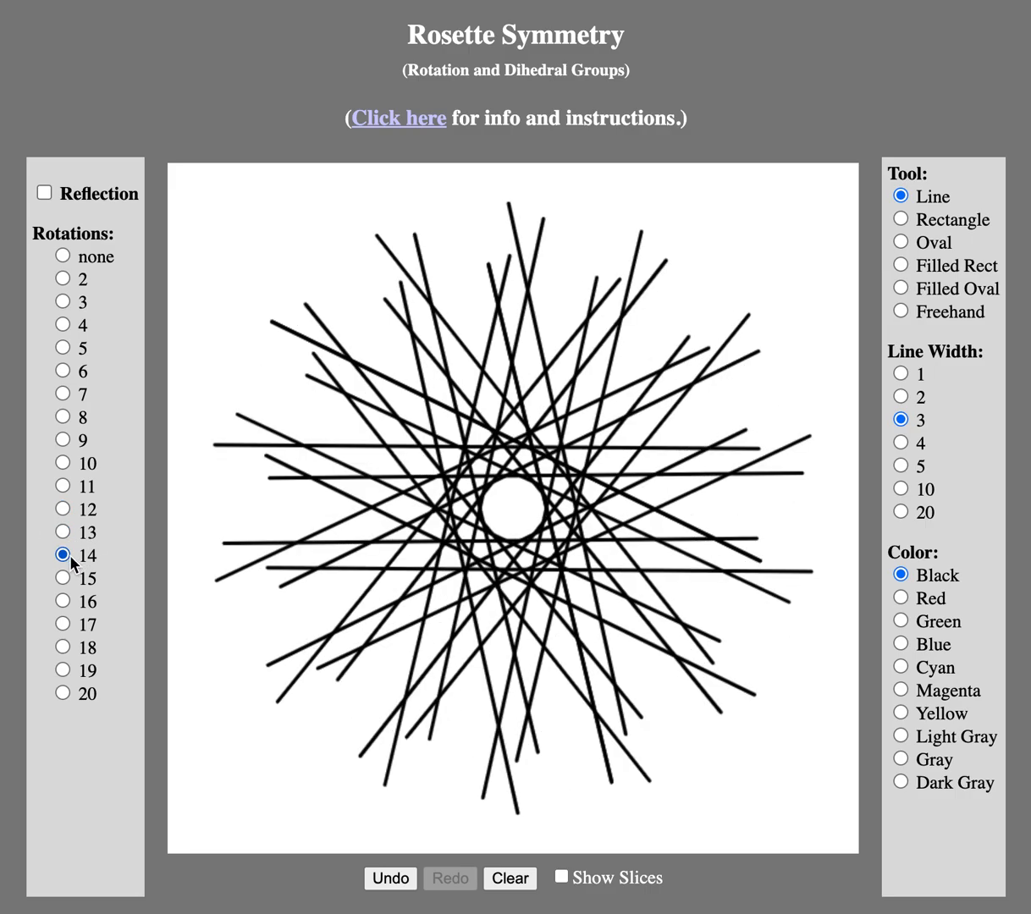
pyautogui.click(61, 579)
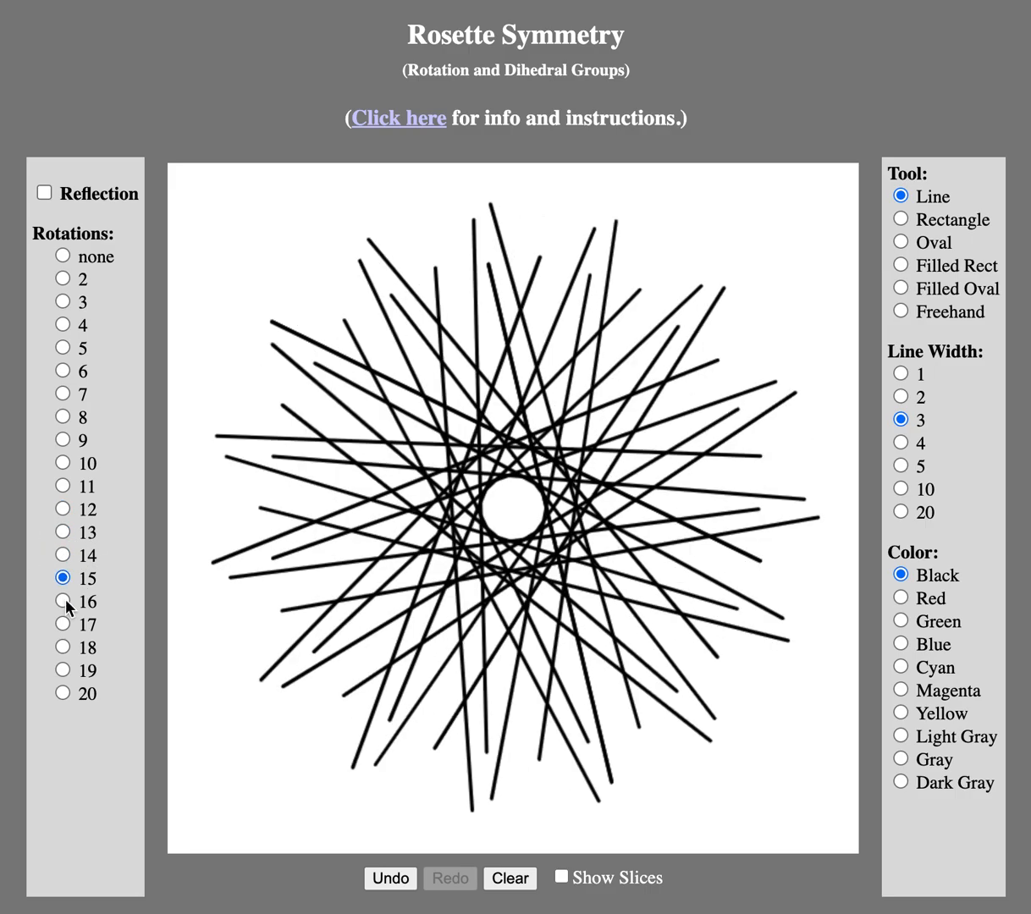
pyautogui.click(61, 625)
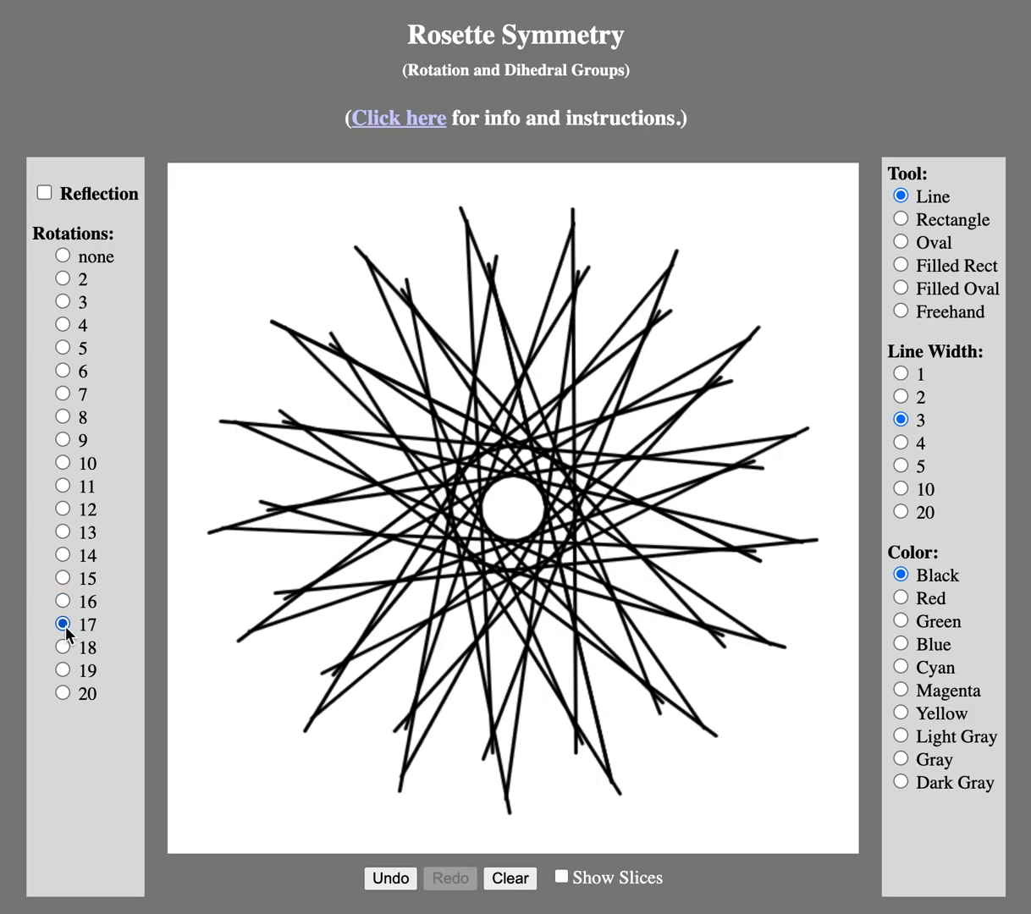
pyautogui.click(61, 671)
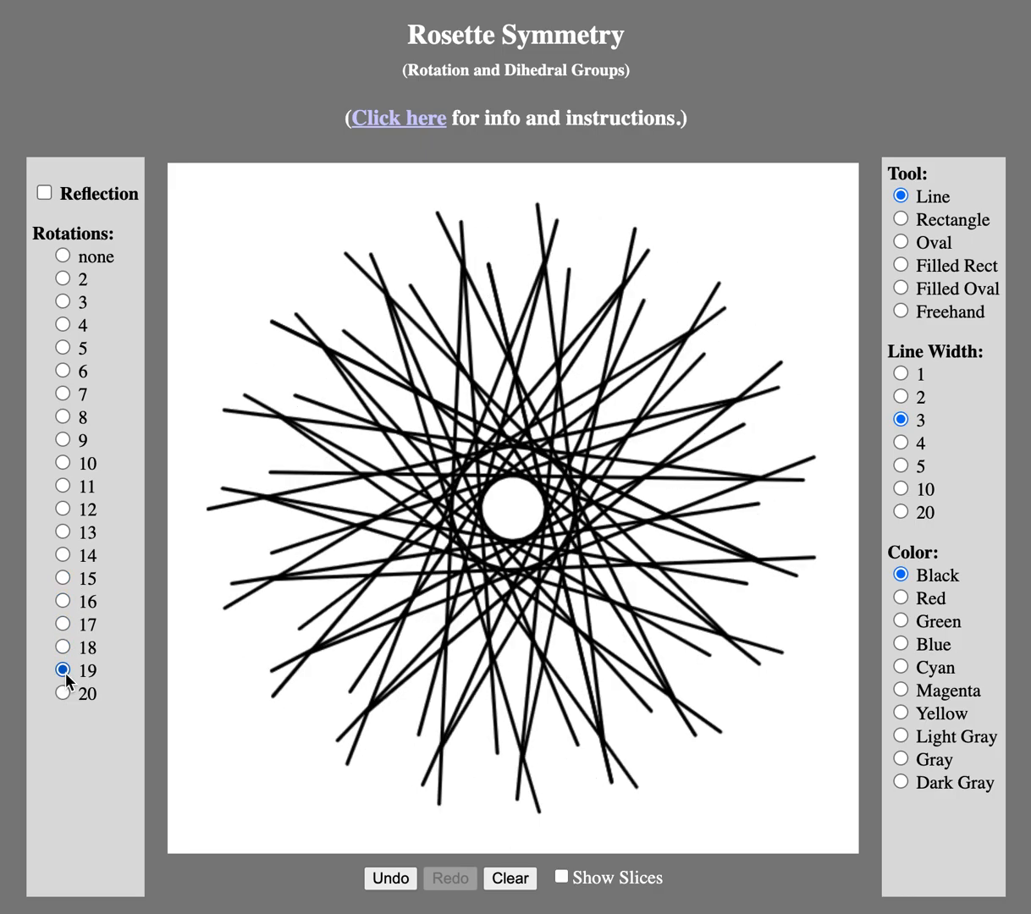
pyautogui.click(61, 694)
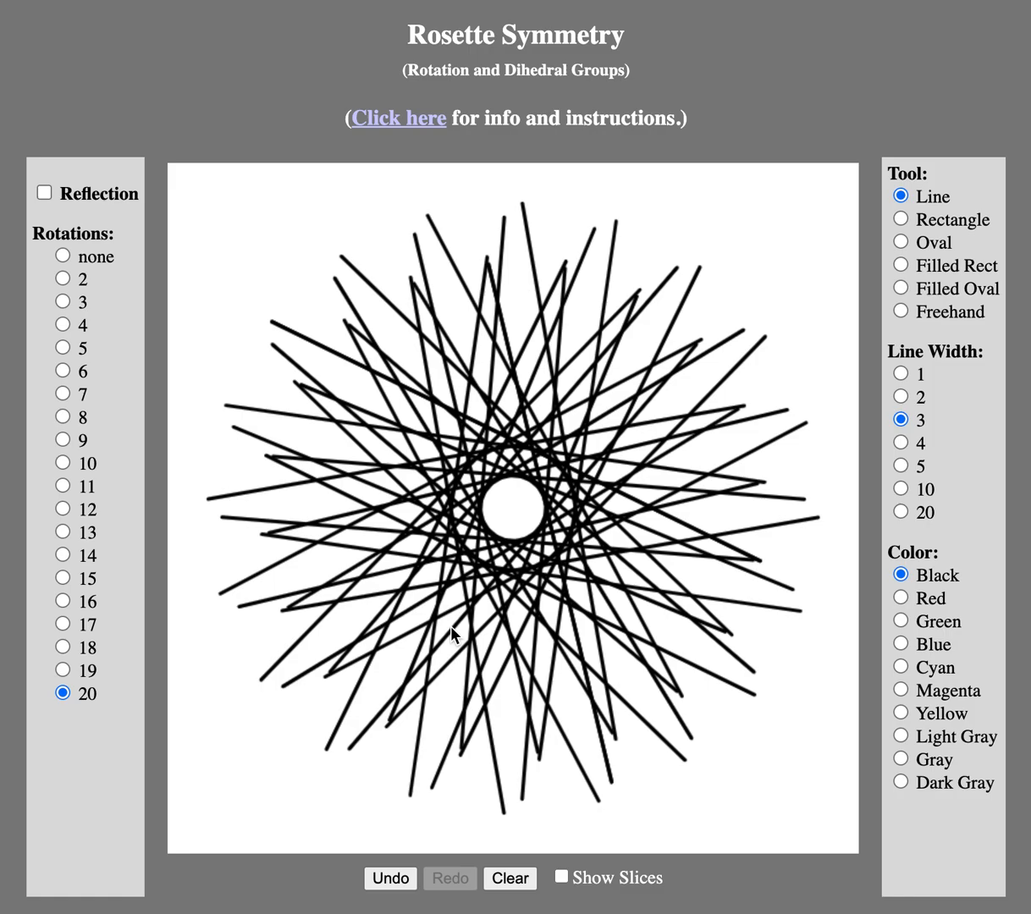
pyautogui.moveTo(416, 318)
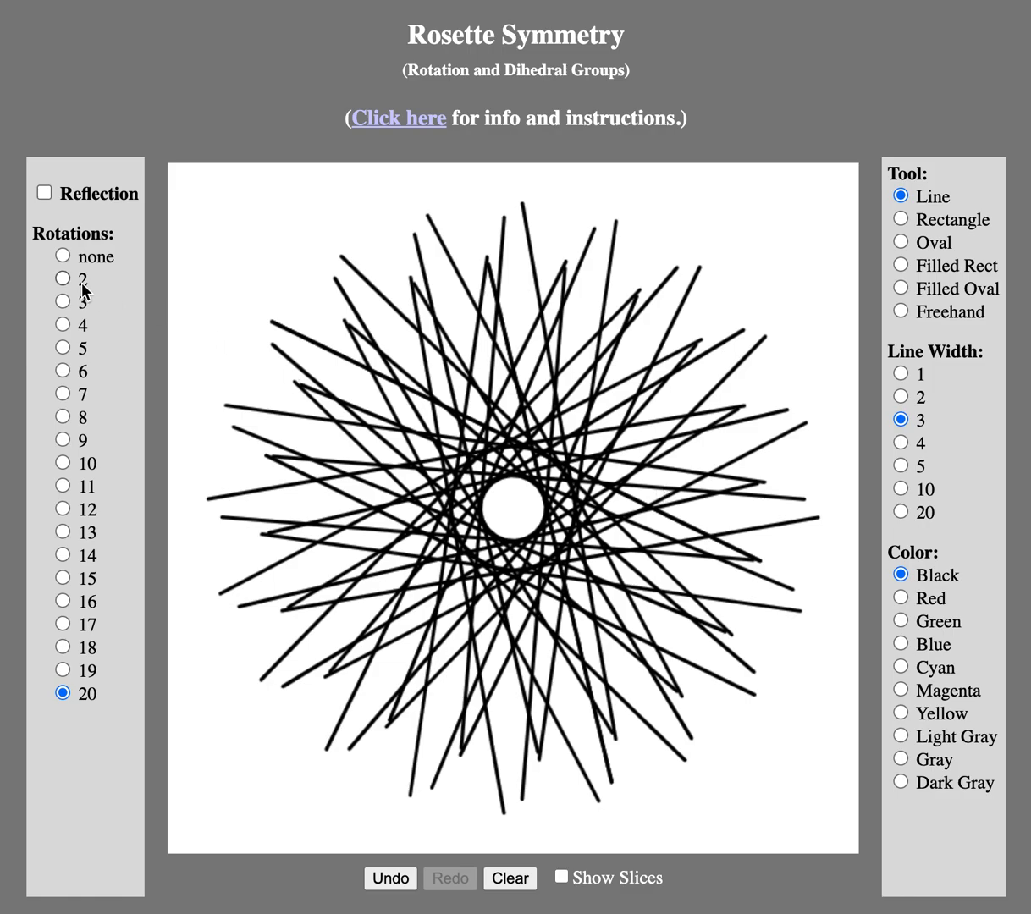
# Step: Drop the rotation to 2 then 3-fold and choose the Freehand tool
pyautogui.click(61, 278)
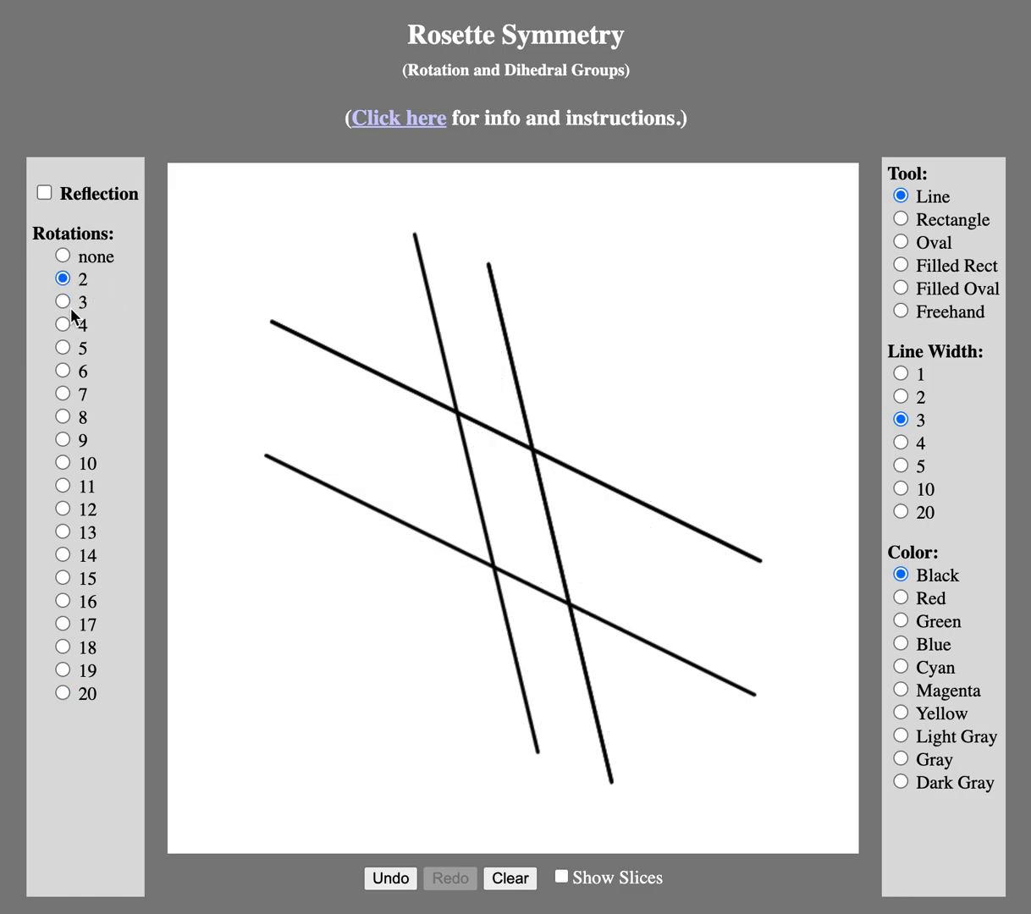
pyautogui.click(61, 301)
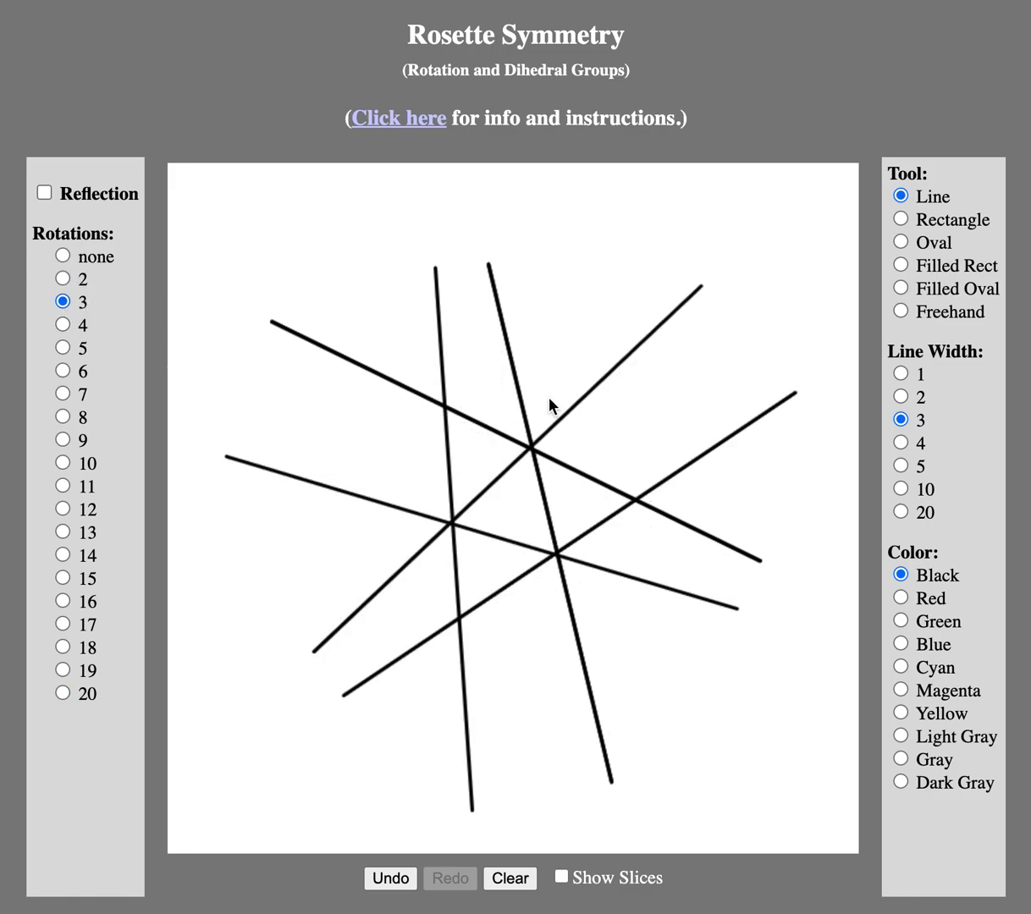
pyautogui.click(901, 311)
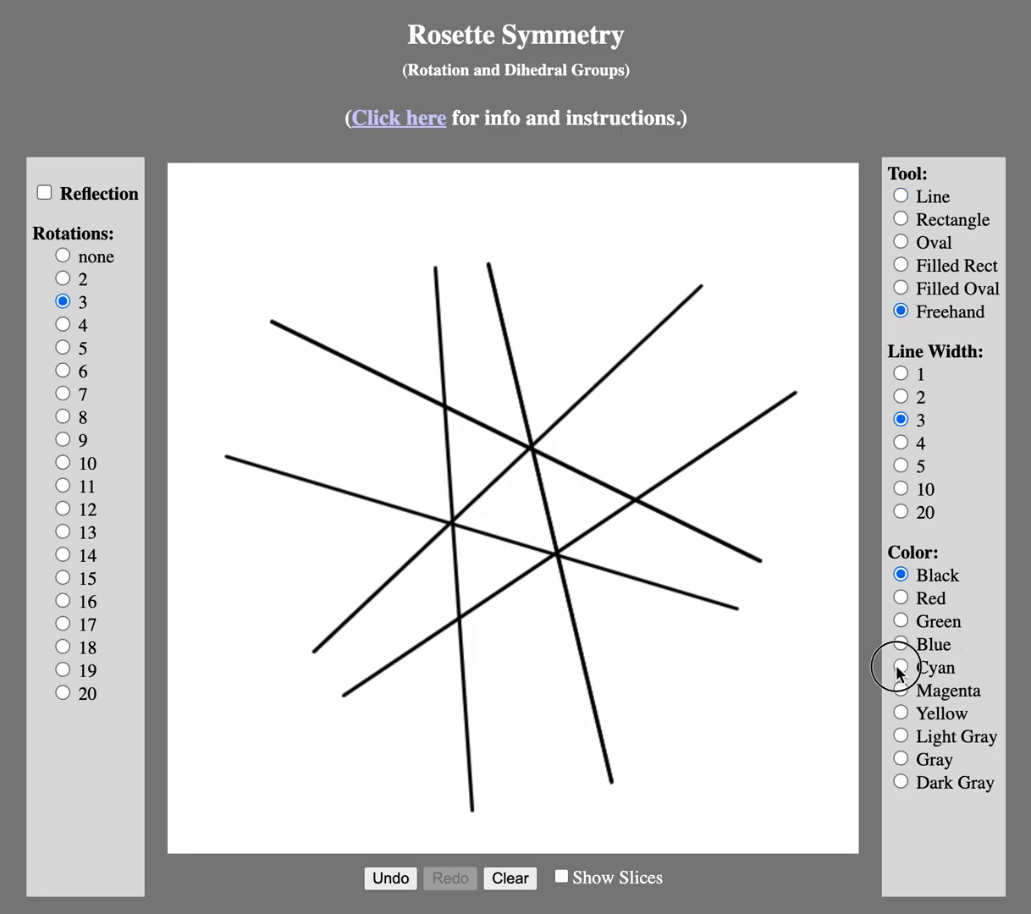
# Step: Draw cyan freehand loops around the centre, then switch to 5-fold rotation
pyautogui.click(900, 667)
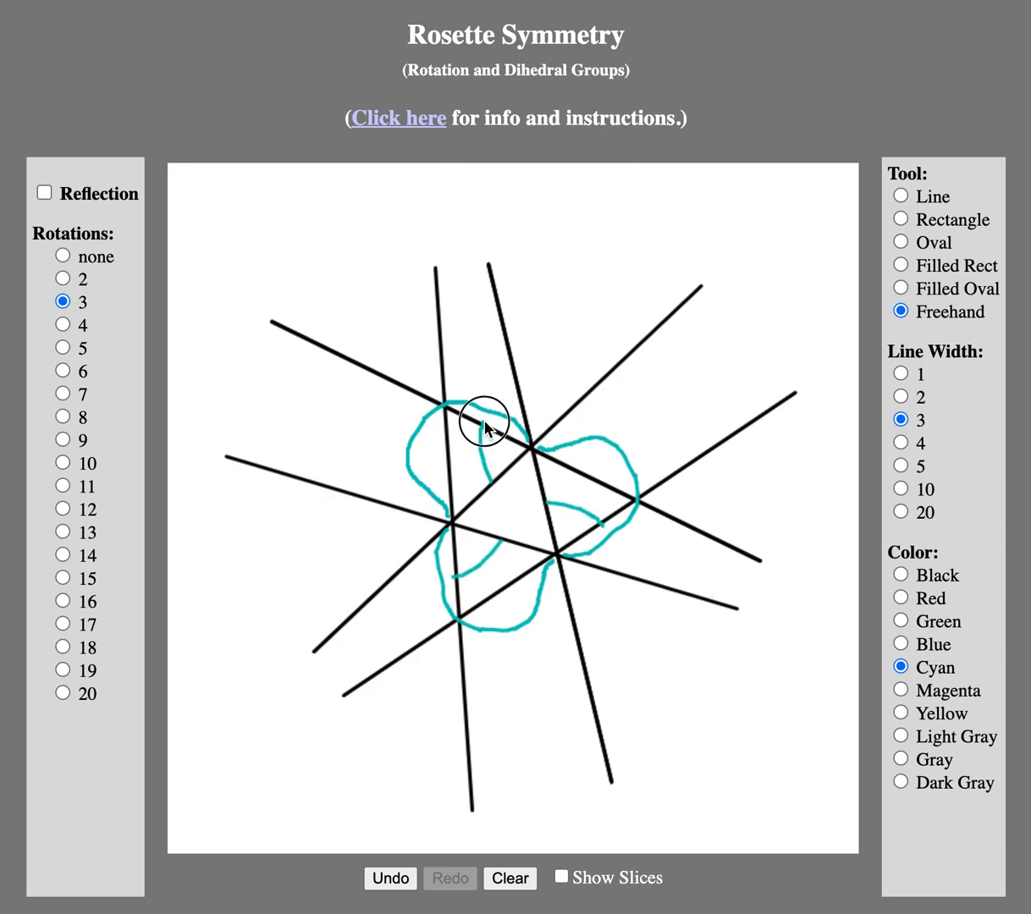
pyautogui.moveTo(487, 423); pyautogui.dragTo(577, 406)
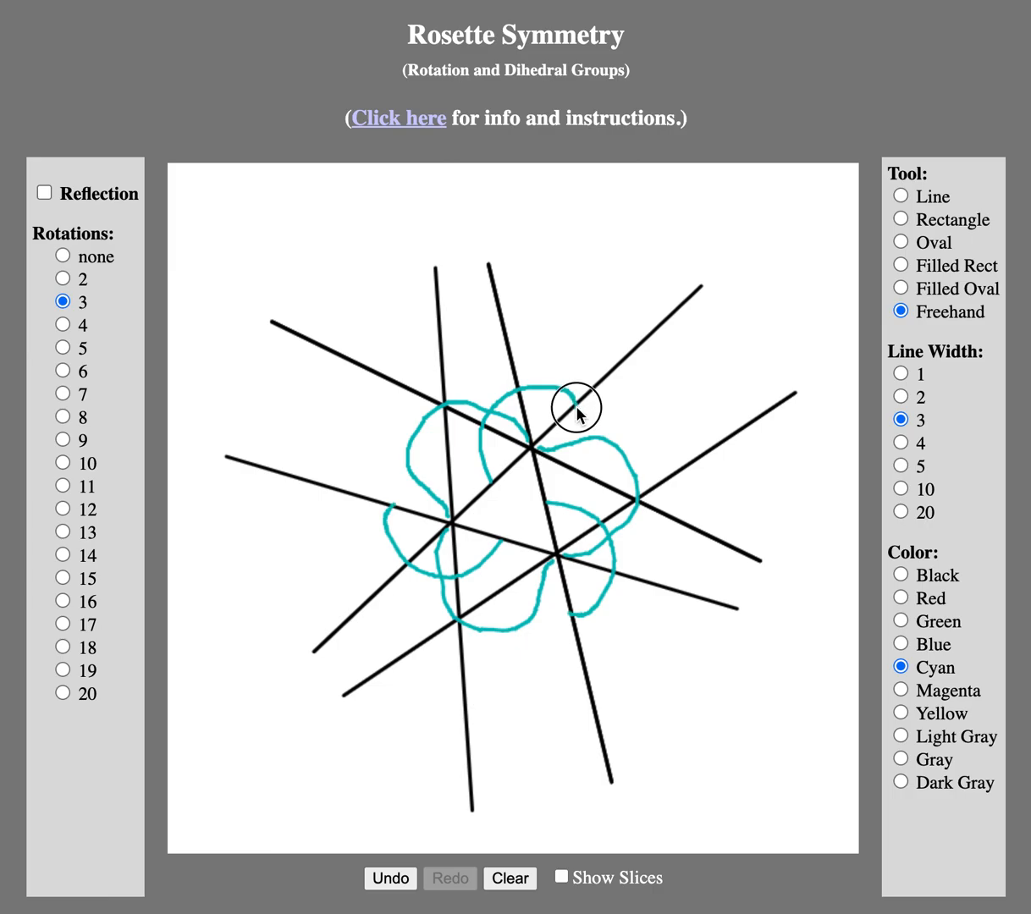
pyautogui.moveTo(596, 393)
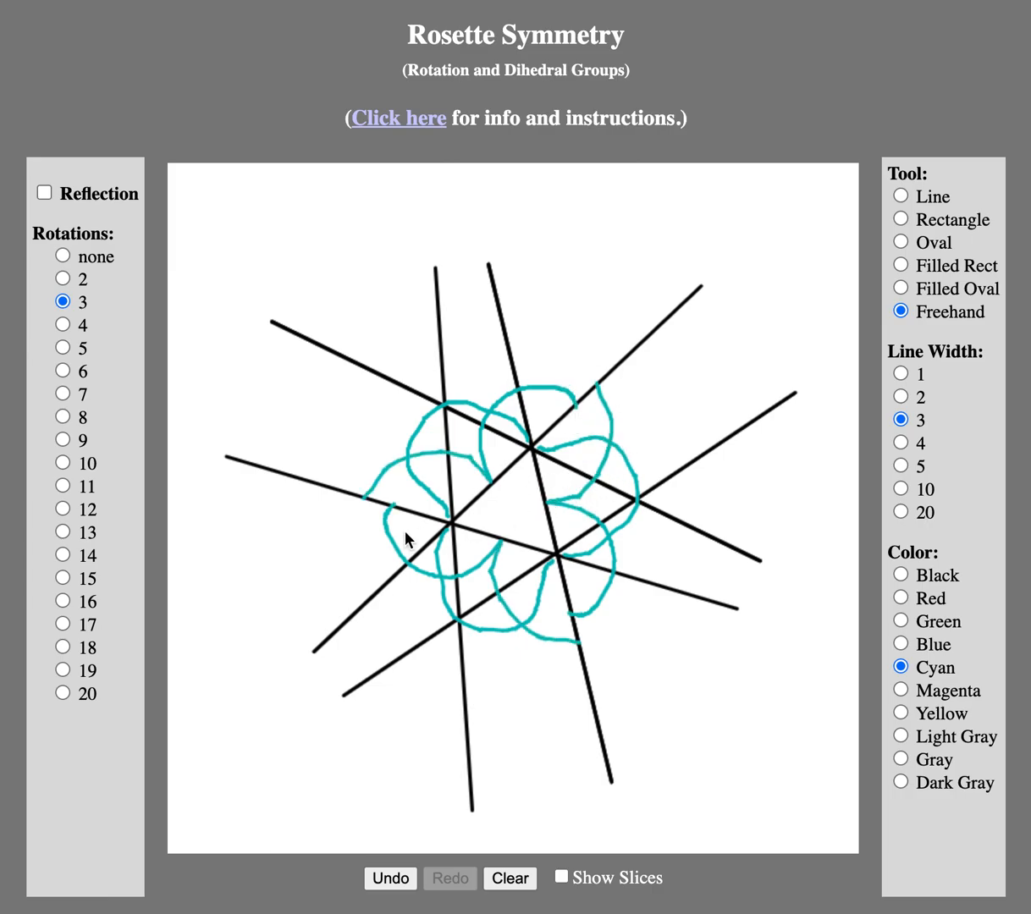
pyautogui.moveTo(406, 538); pyautogui.dragTo(365, 606)
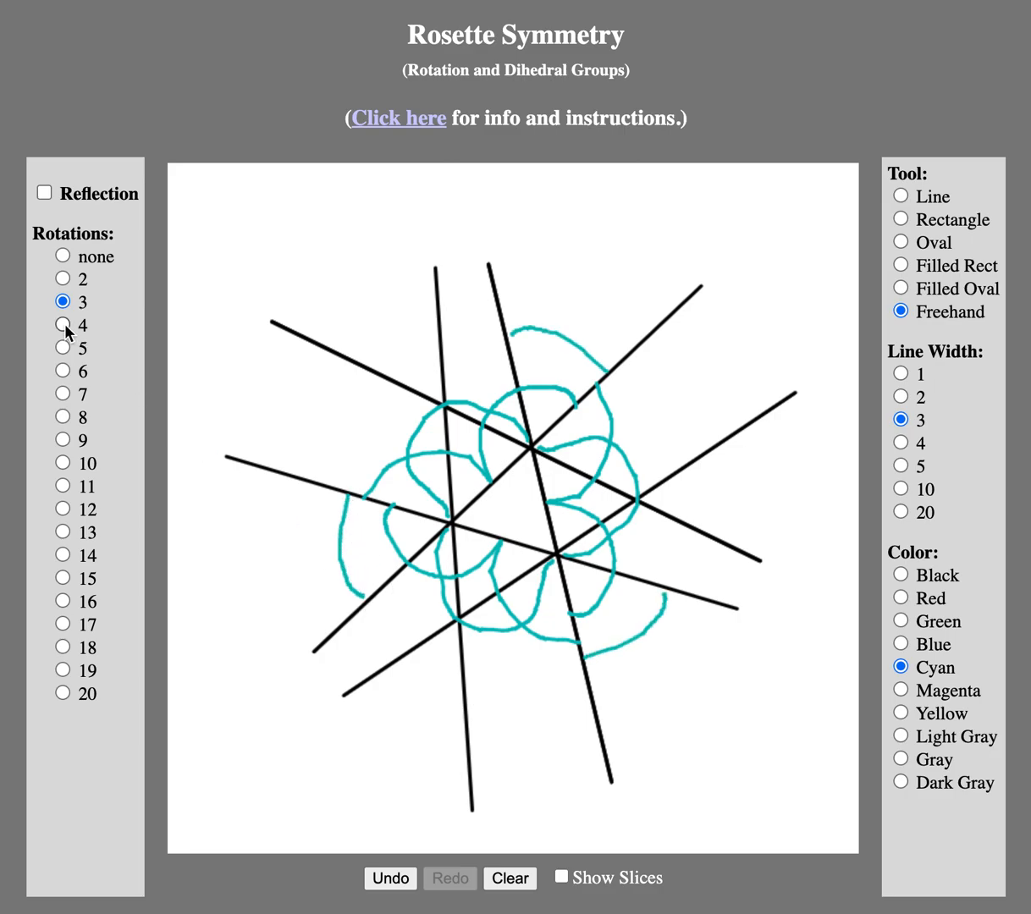
pyautogui.click(61, 347)
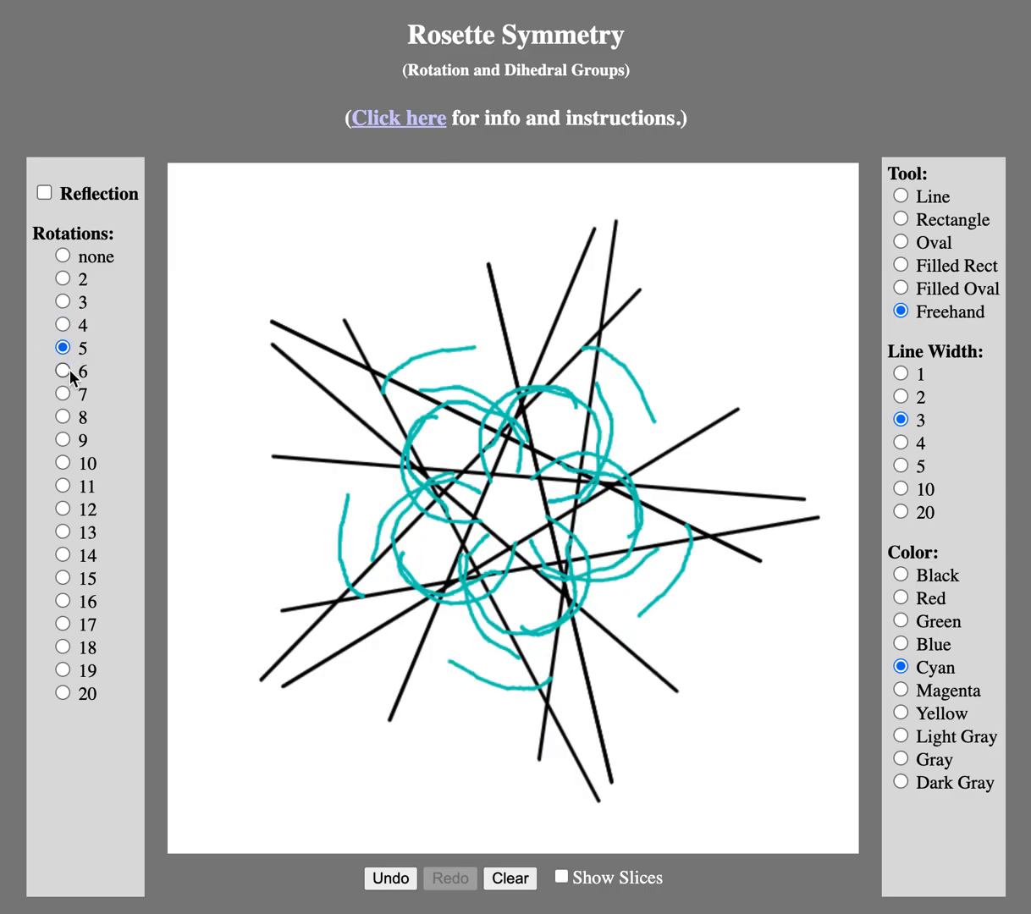
pyautogui.moveTo(74, 416)
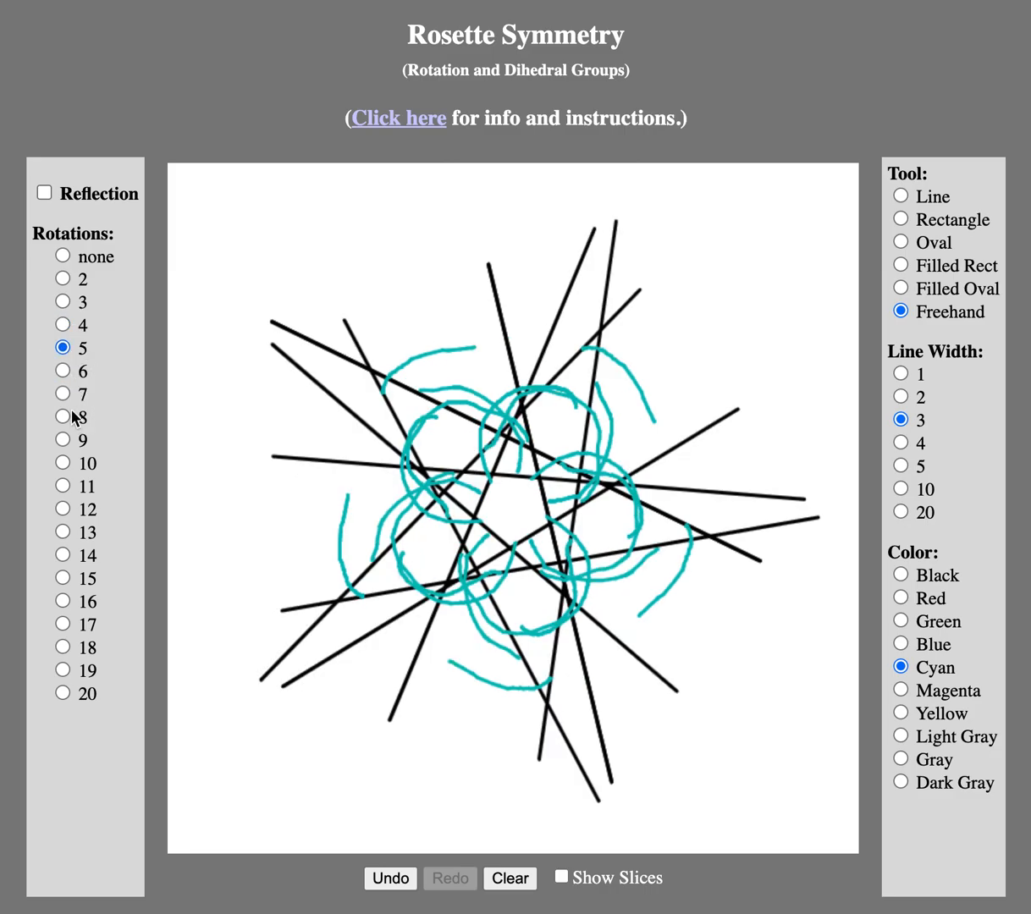
# Step: Step the rotation count through 12, 13, 16, 17, 18, 19 up to 20-fold
pyautogui.click(61, 508)
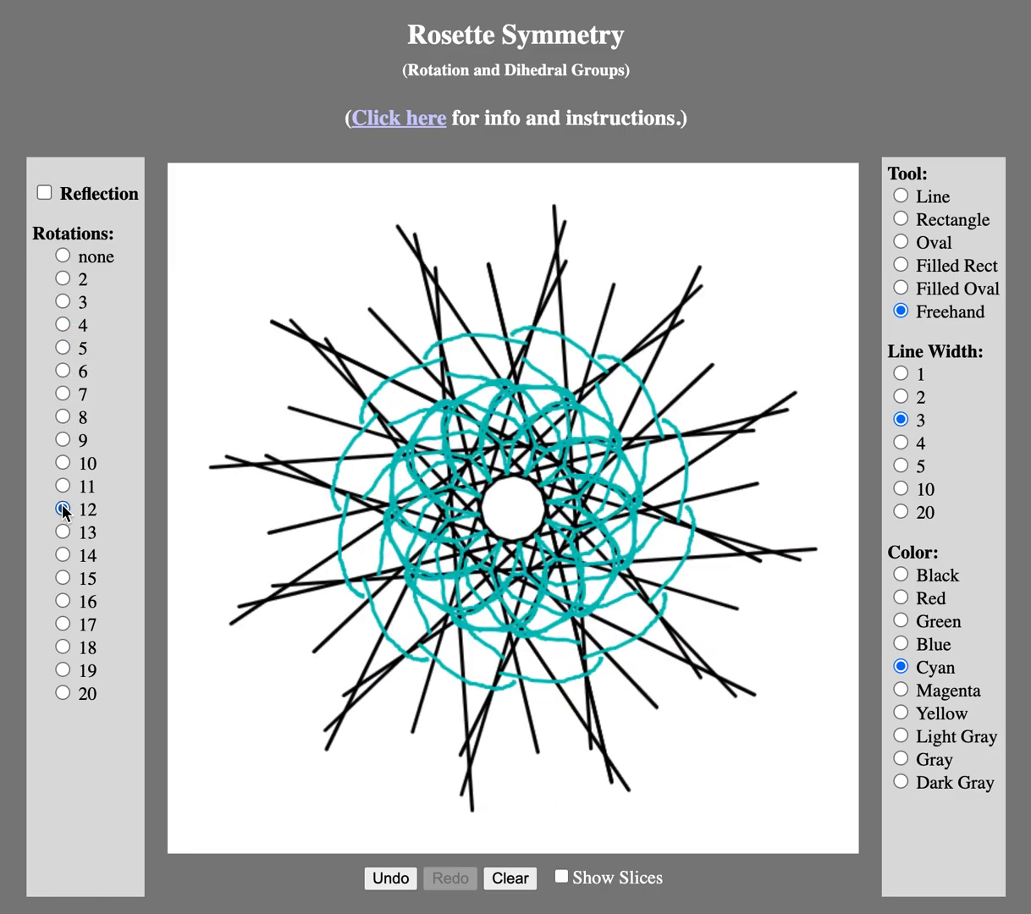
pyautogui.click(60, 532)
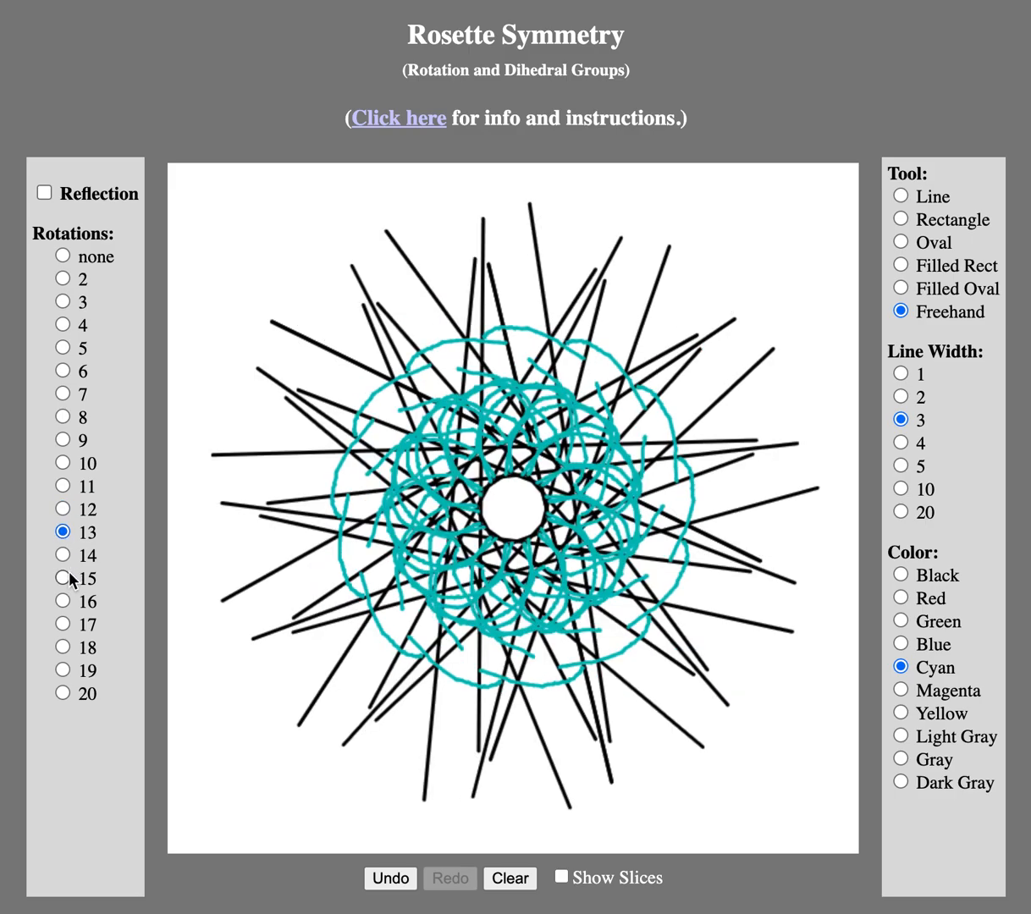
pyautogui.click(61, 601)
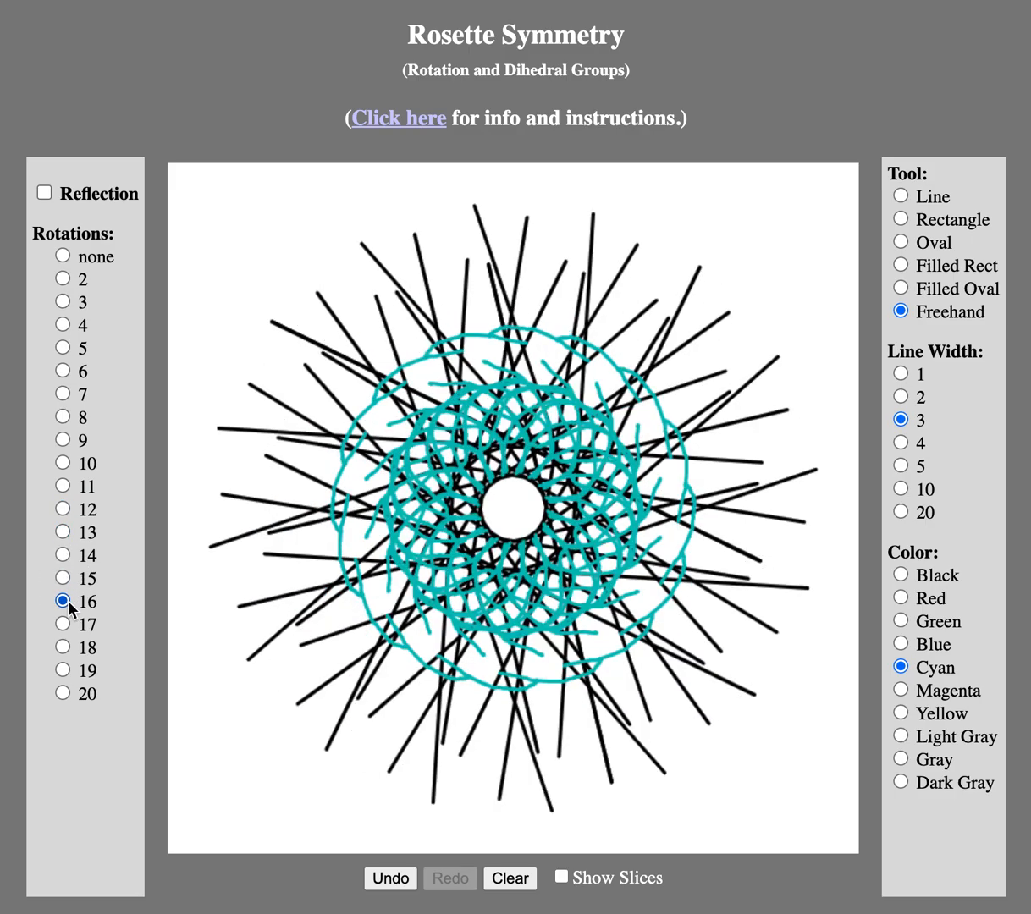
pyautogui.click(61, 624)
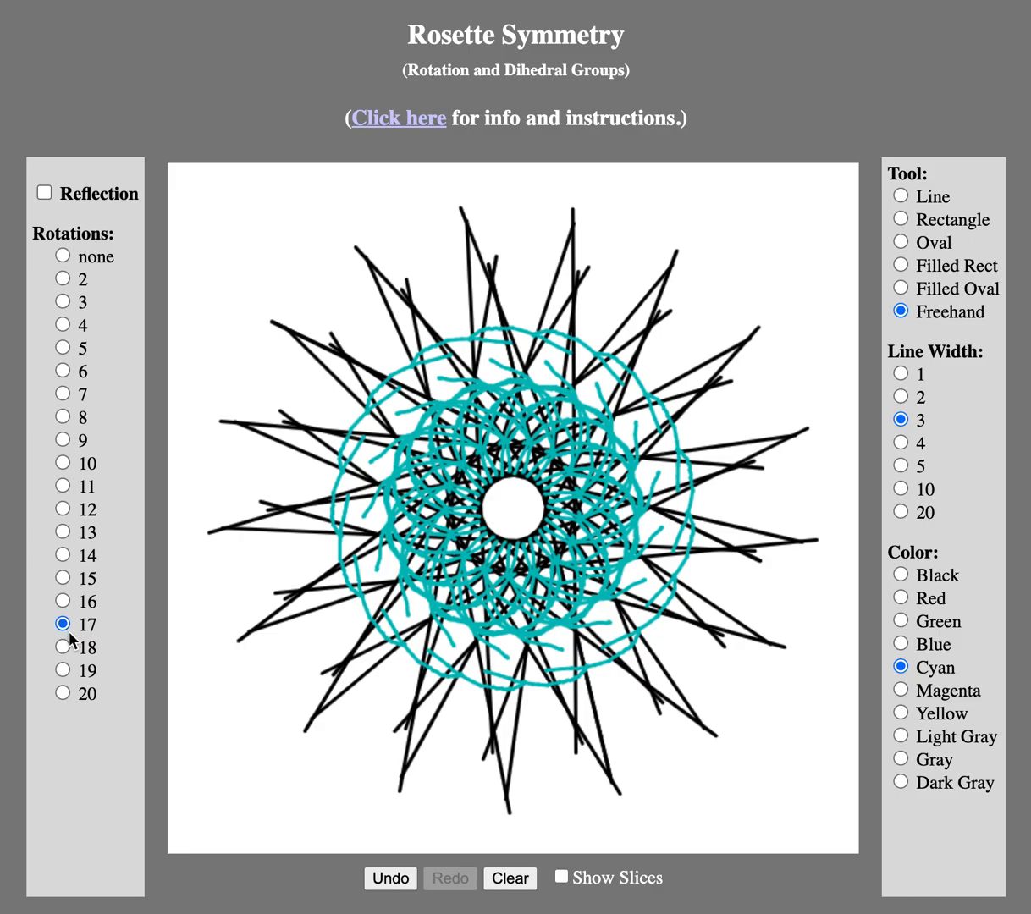
pyautogui.click(63, 646)
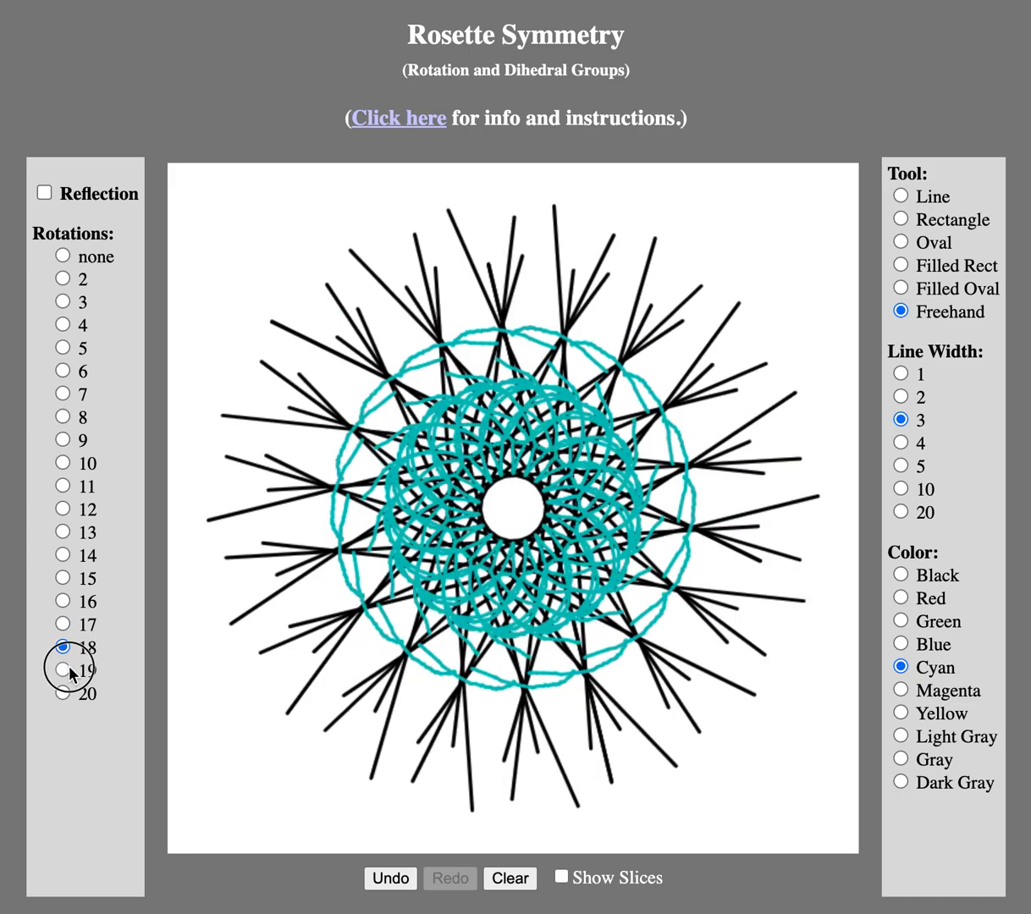
pyautogui.click(61, 670)
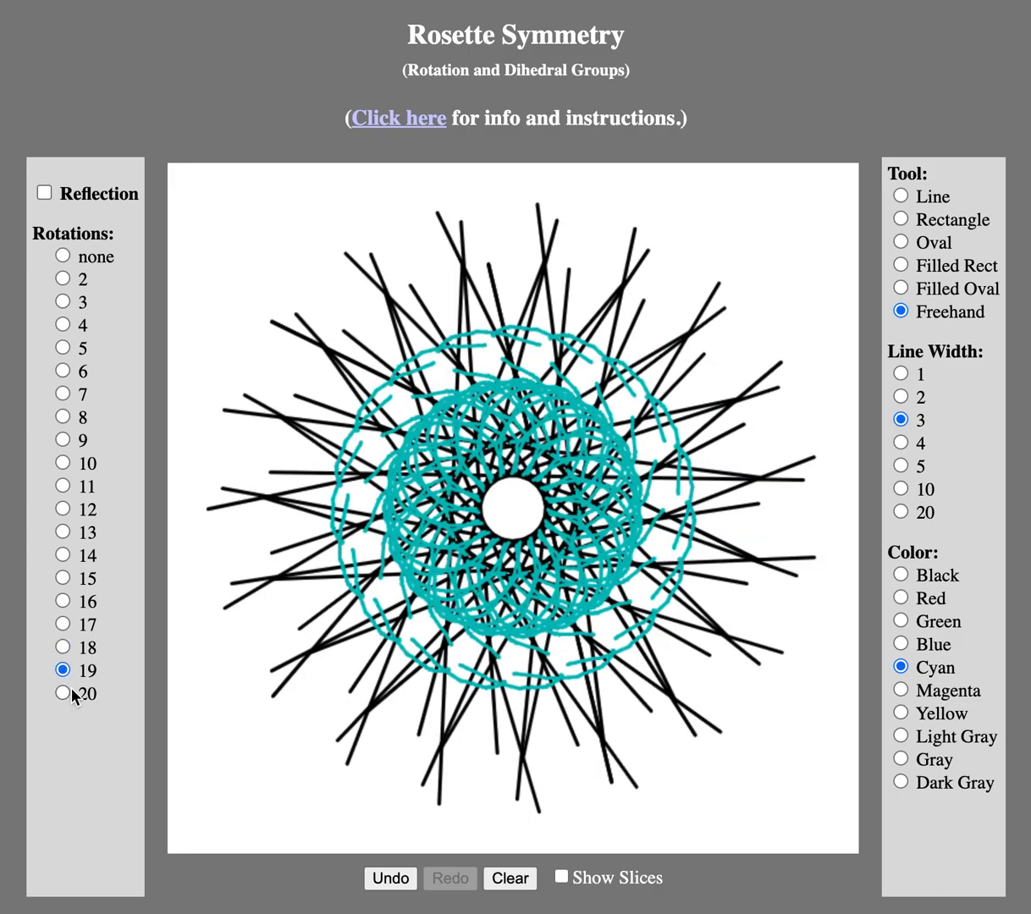
pyautogui.click(61, 694)
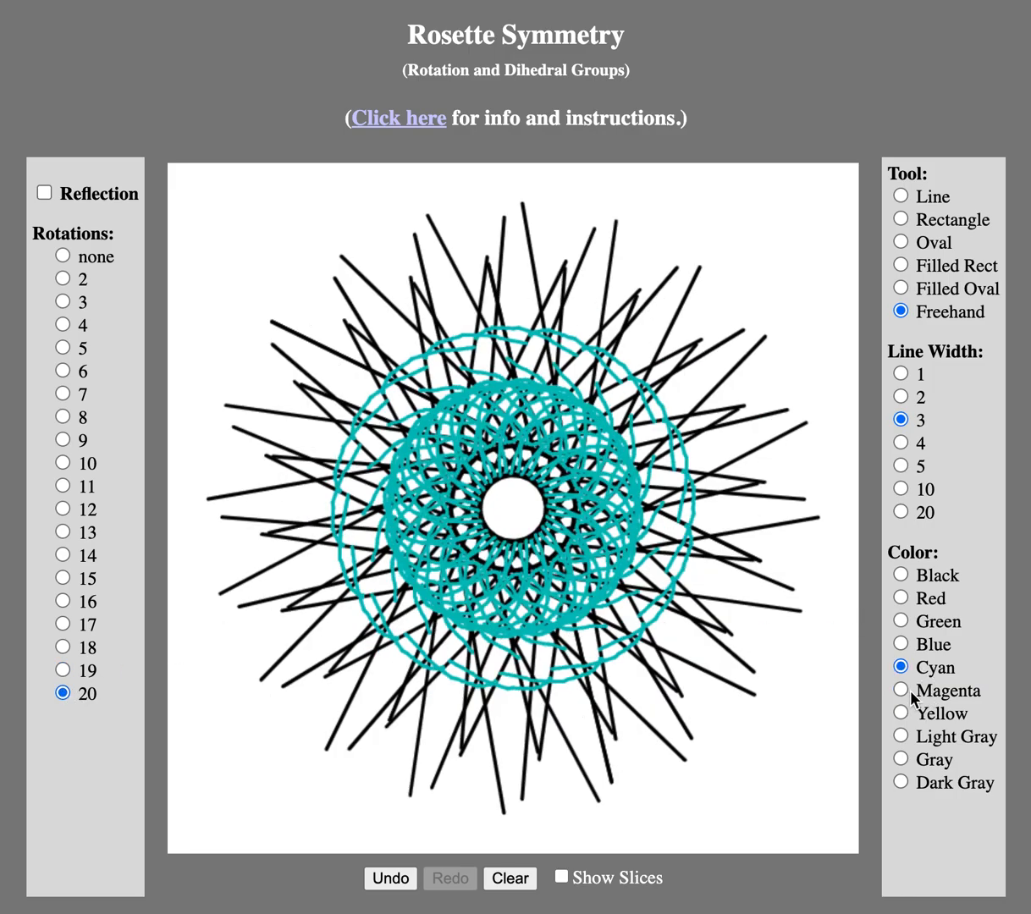
# Step: Draw several magenta outlined ovals repeated around the 20-fold rosette
pyautogui.click(900, 690)
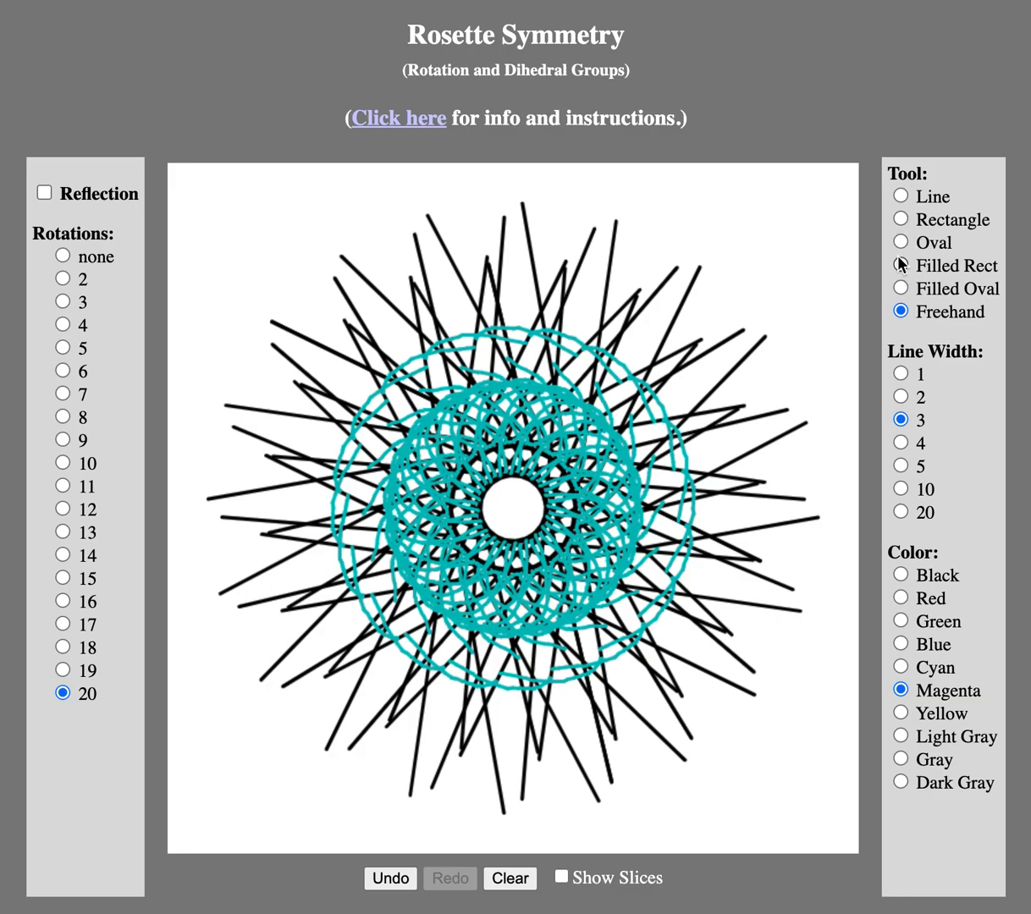
pyautogui.click(901, 240)
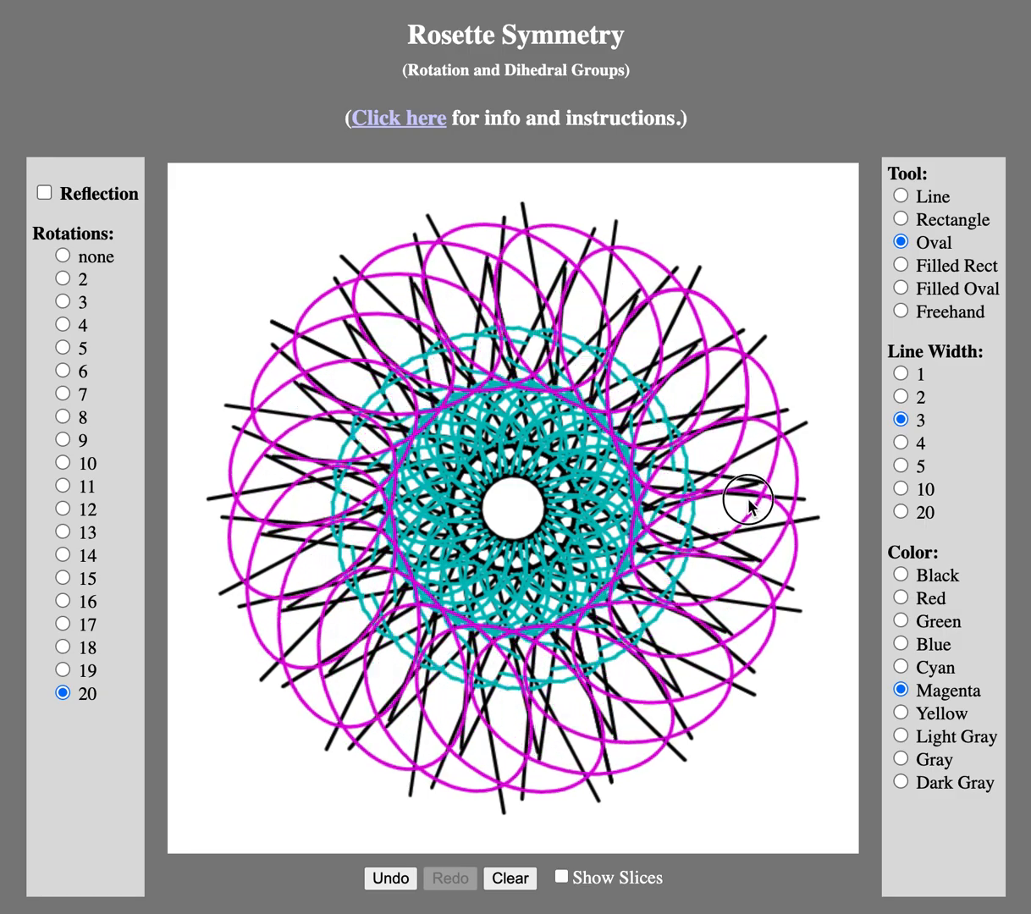
pyautogui.moveTo(748, 505); pyautogui.dragTo(692, 662)
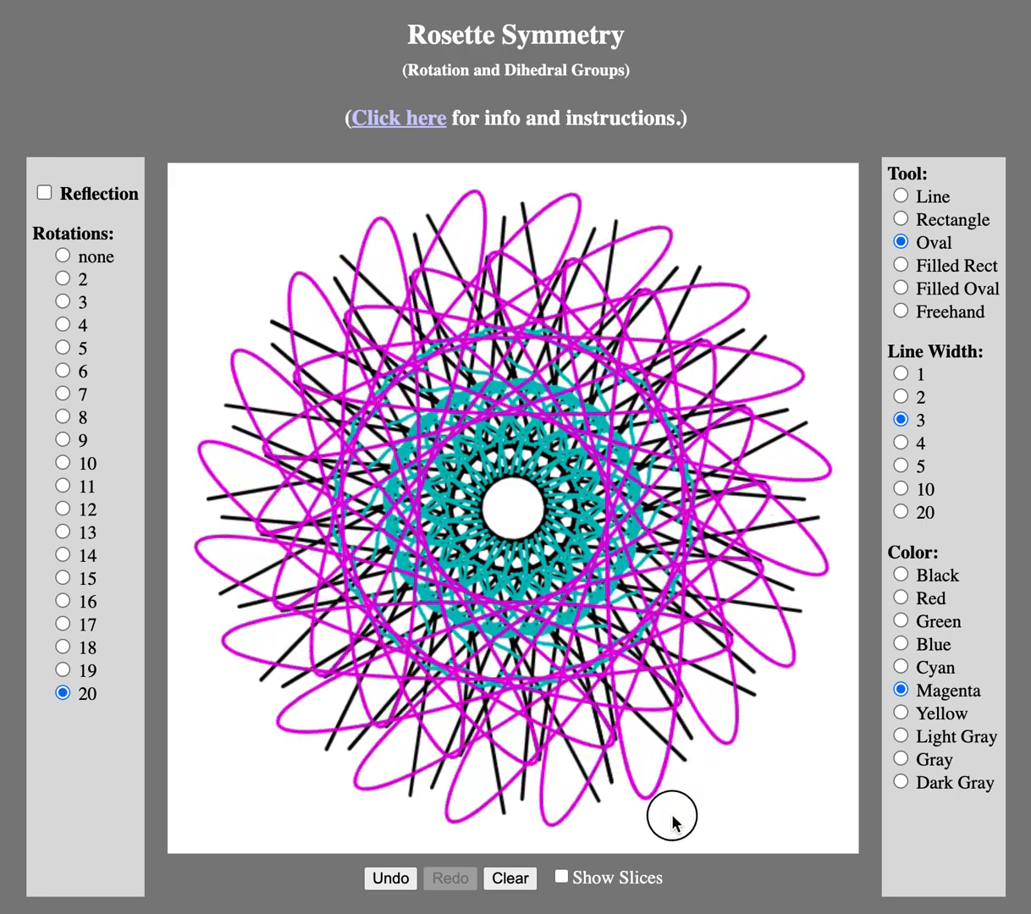
pyautogui.moveTo(672, 821); pyautogui.dragTo(302, 777)
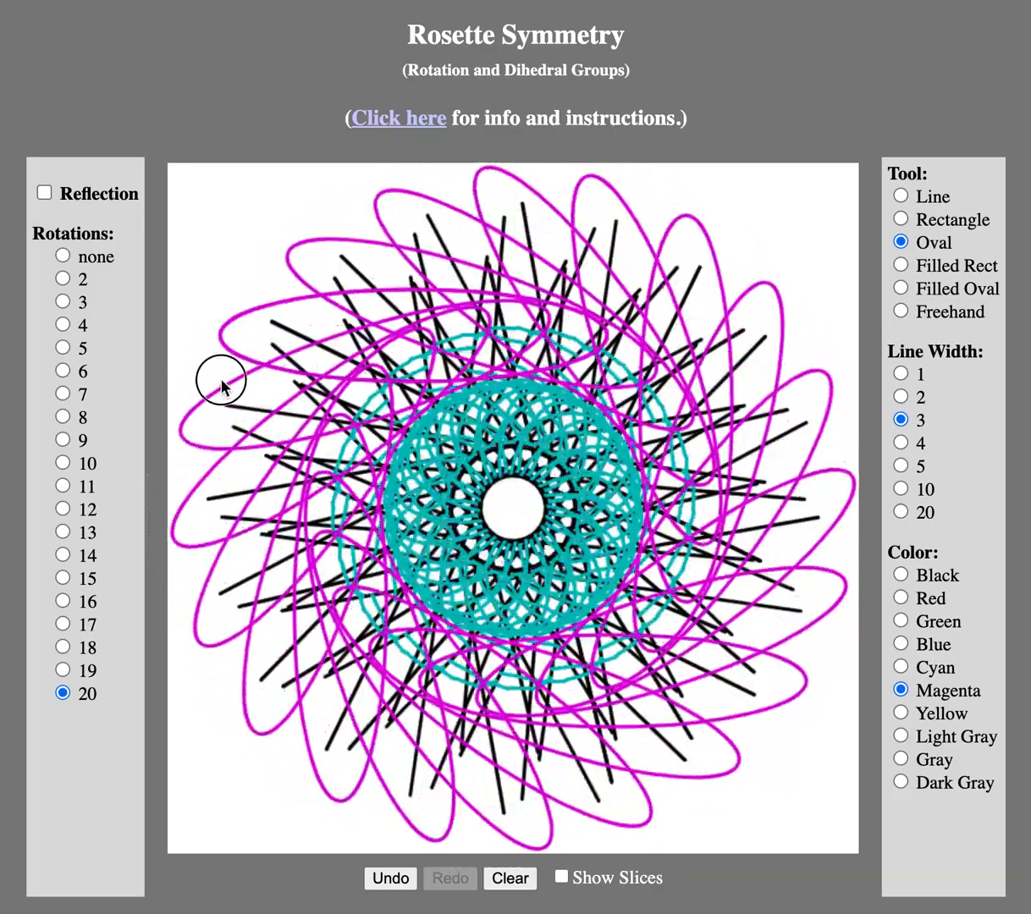
pyautogui.moveTo(221, 381); pyautogui.dragTo(633, 217)
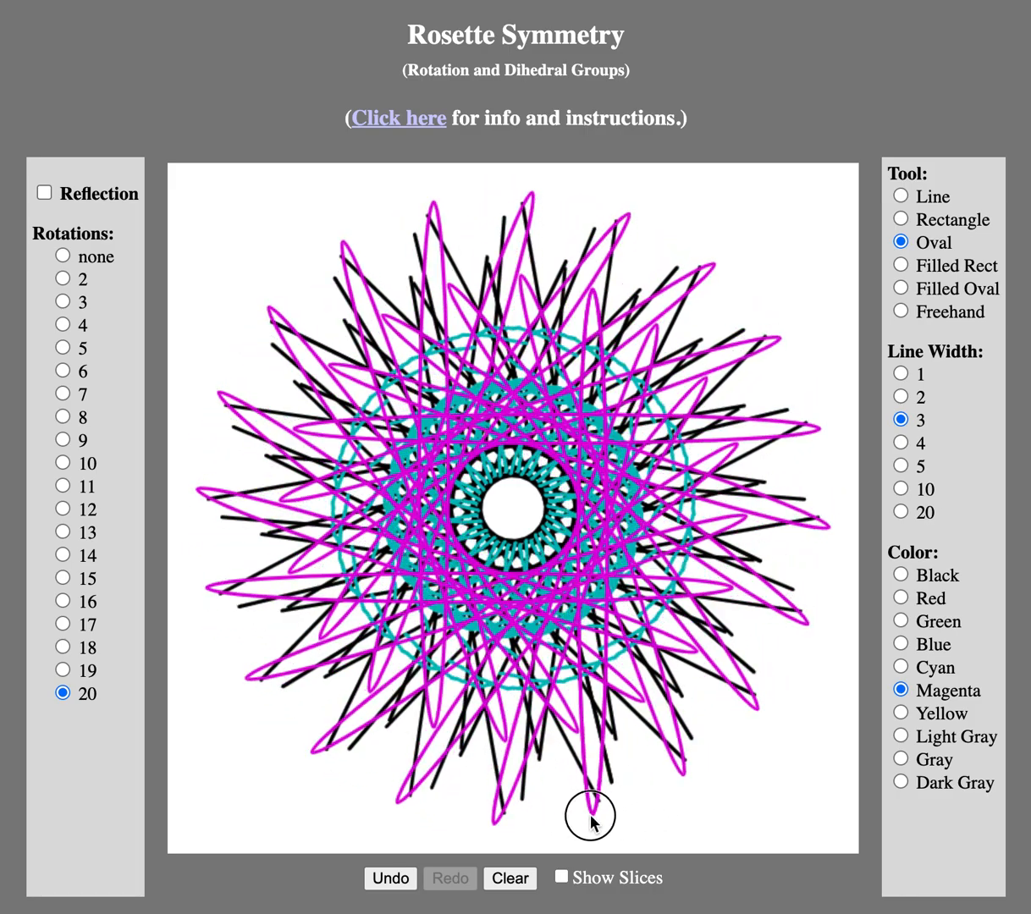
pyautogui.moveTo(593, 820); pyautogui.dragTo(415, 611)
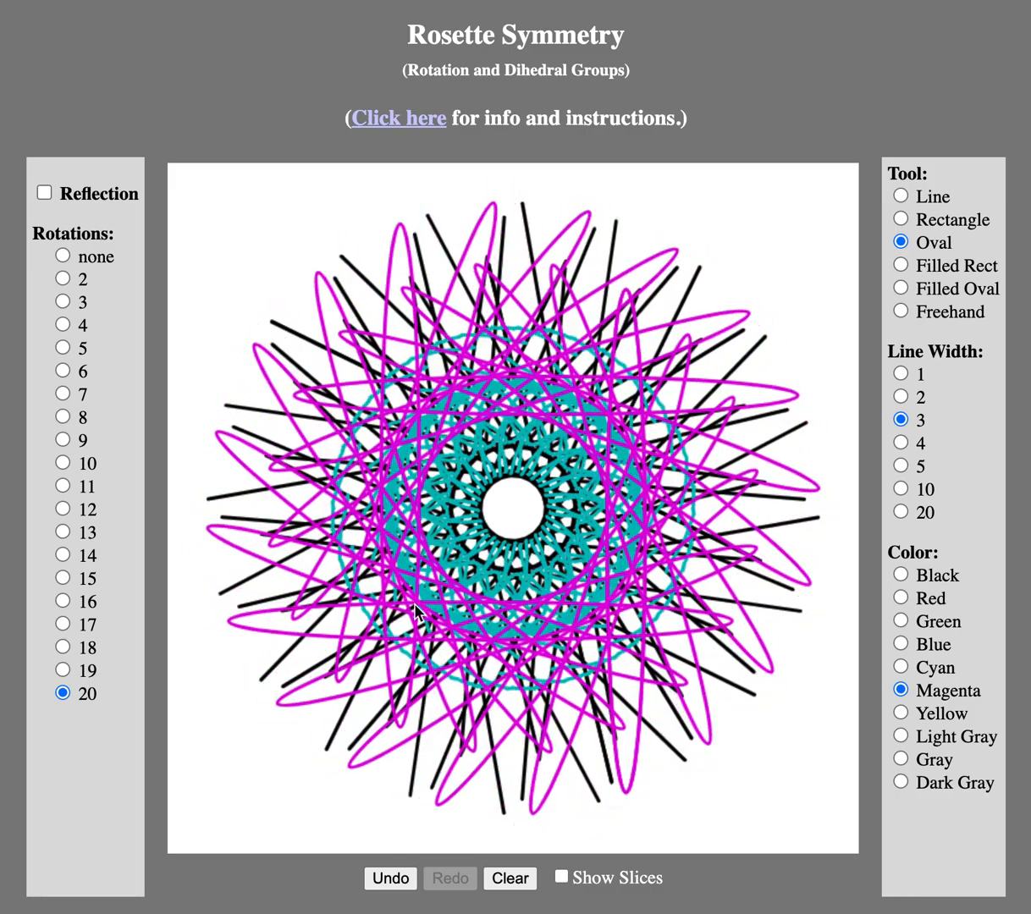
# Step: View the drawing with only 3-fold rotation
pyautogui.click(61, 302)
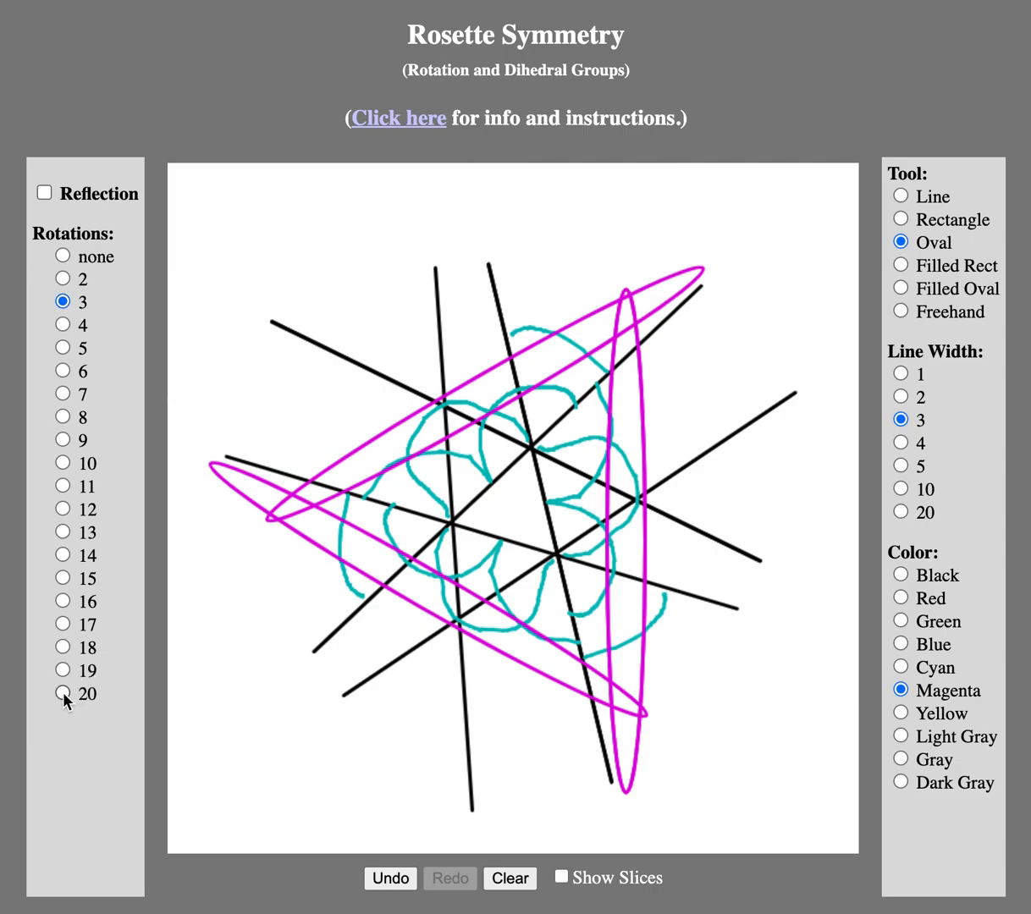
# Step: Return to 20-fold rotation and turn on reflection to mirror the rosette
pyautogui.click(61, 694)
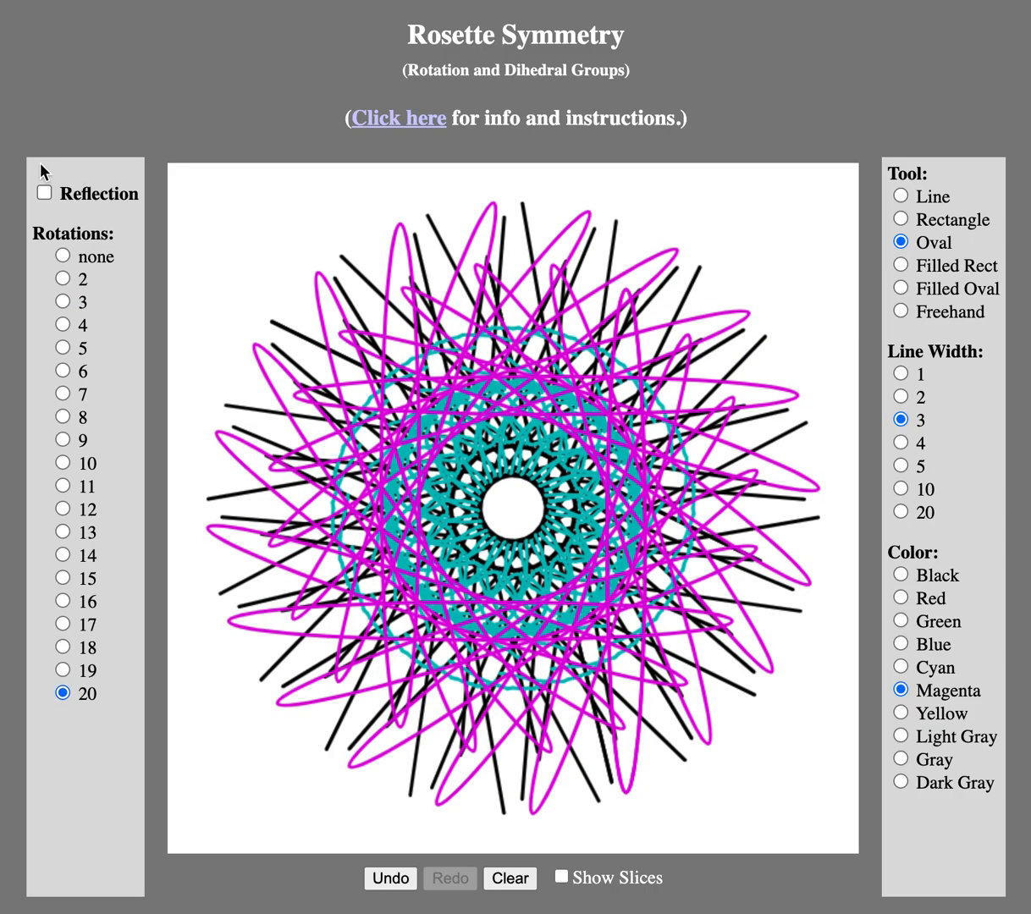
pyautogui.click(44, 193)
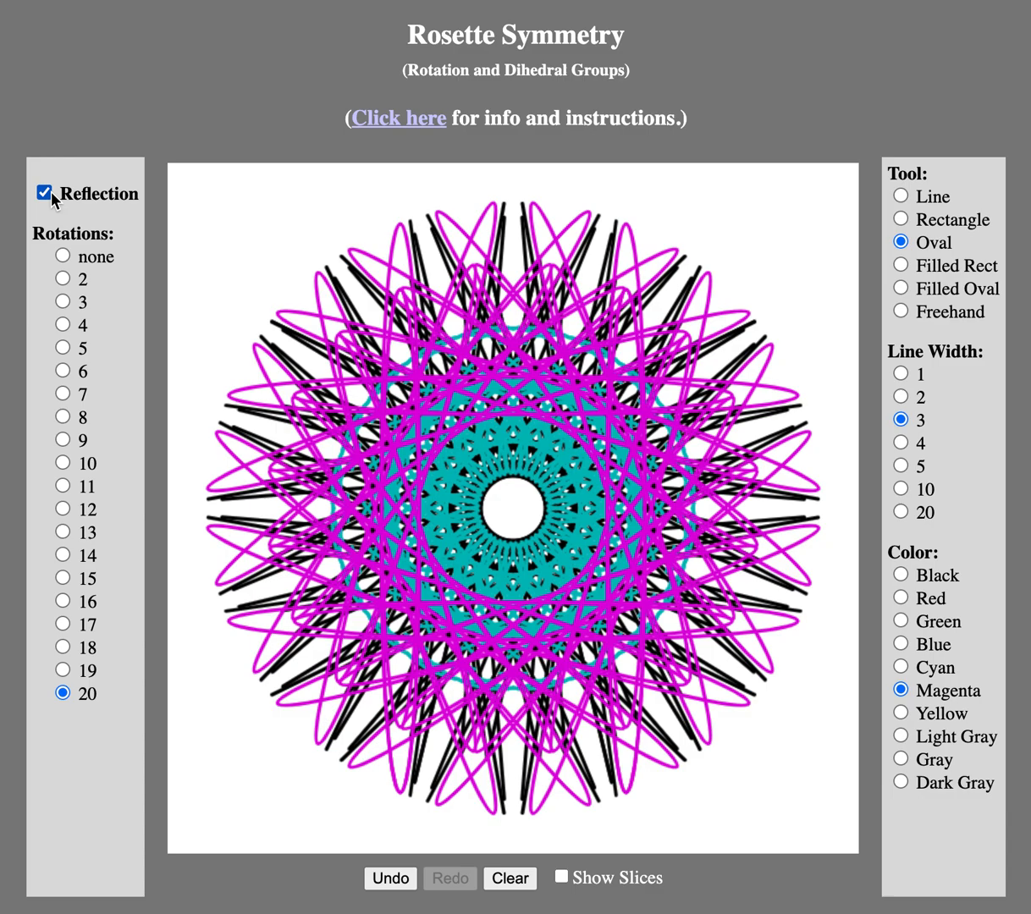
pyautogui.moveTo(44, 193)
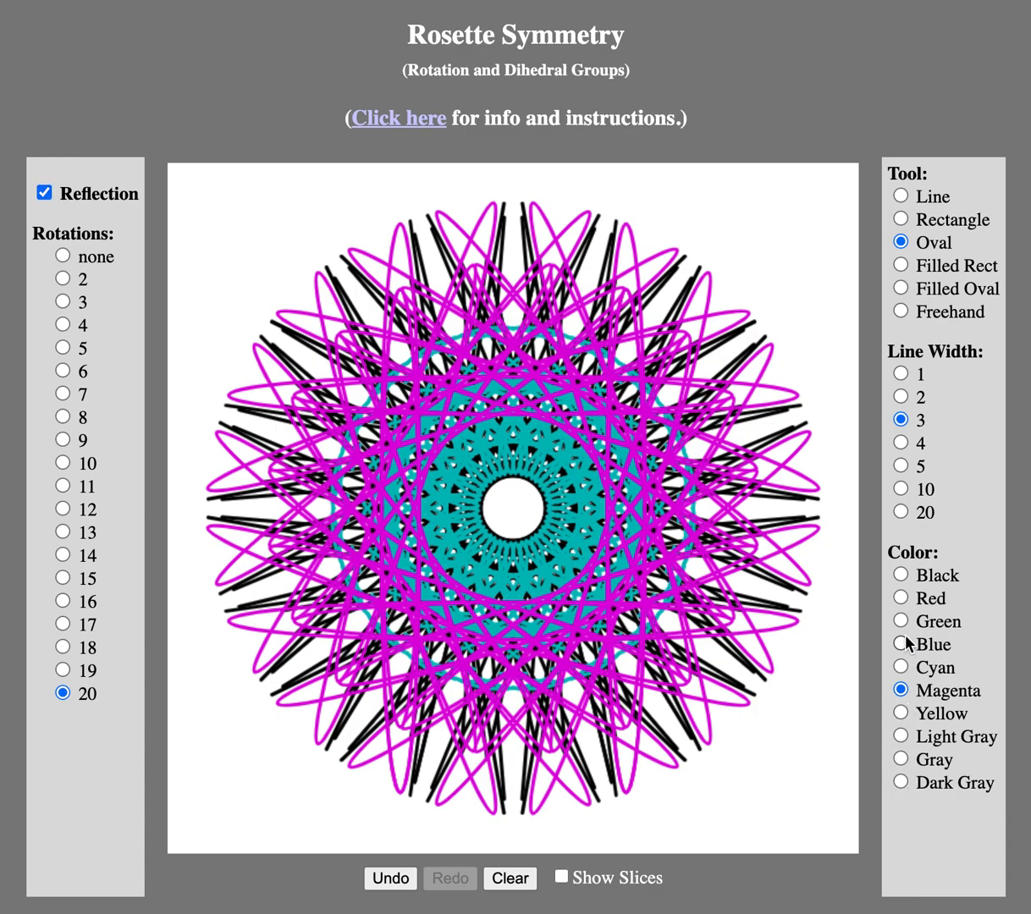
# Step: Draw a green filled oval forming a ring around the rosette's outer edge
pyautogui.click(900, 619)
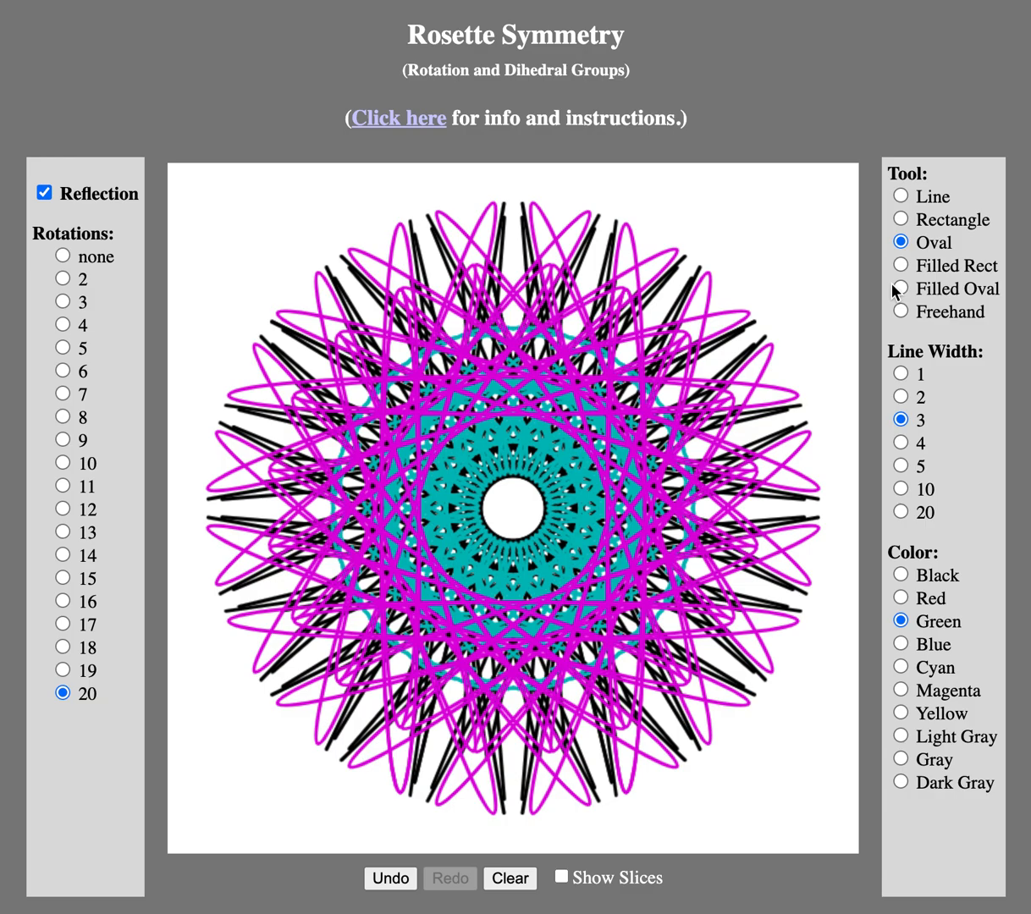
pyautogui.click(900, 288)
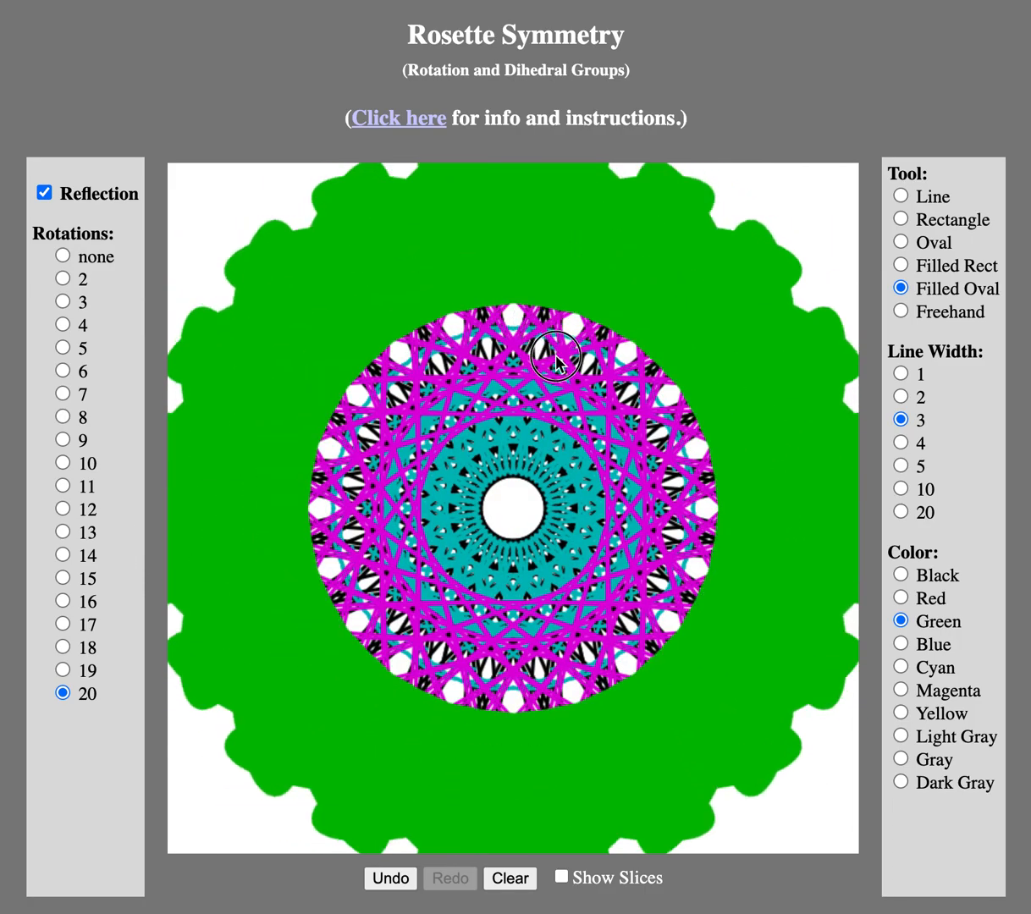
pyautogui.moveTo(558, 361); pyautogui.dragTo(228, 426)
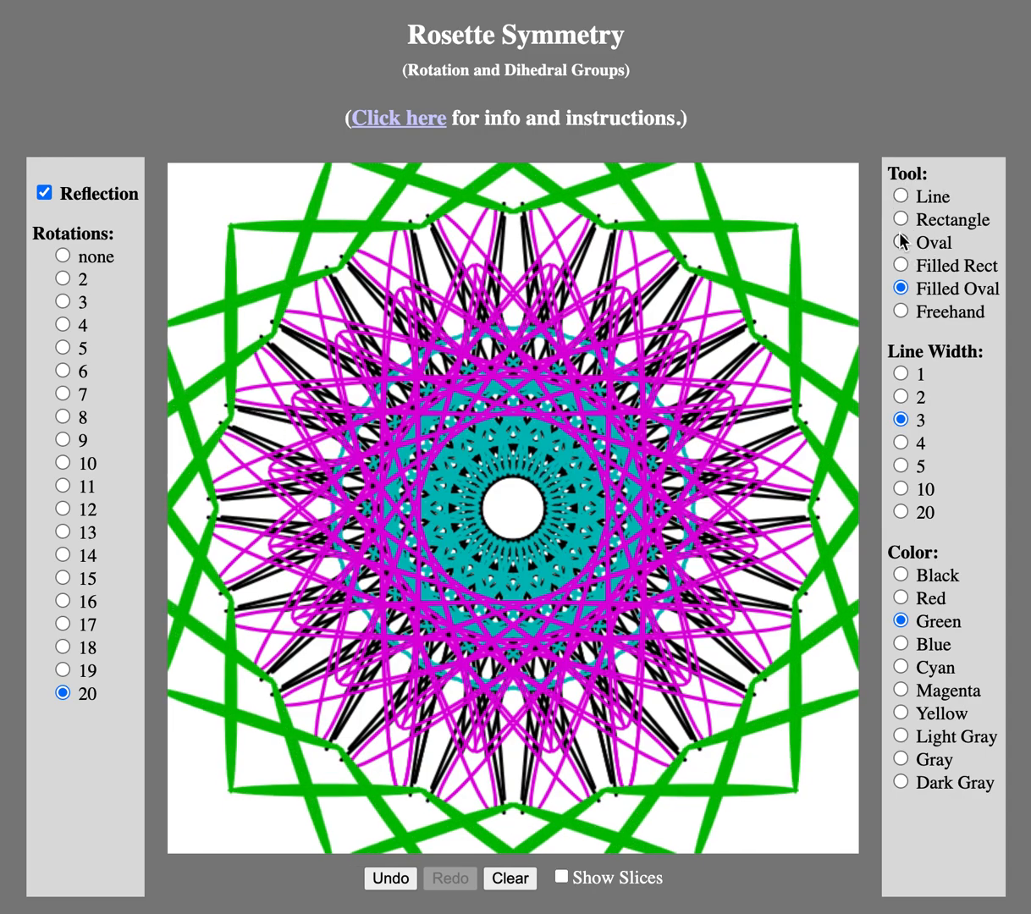
# Step: Draw red rectangle outlines at the left, right and upper right of the rosette
pyautogui.click(900, 220)
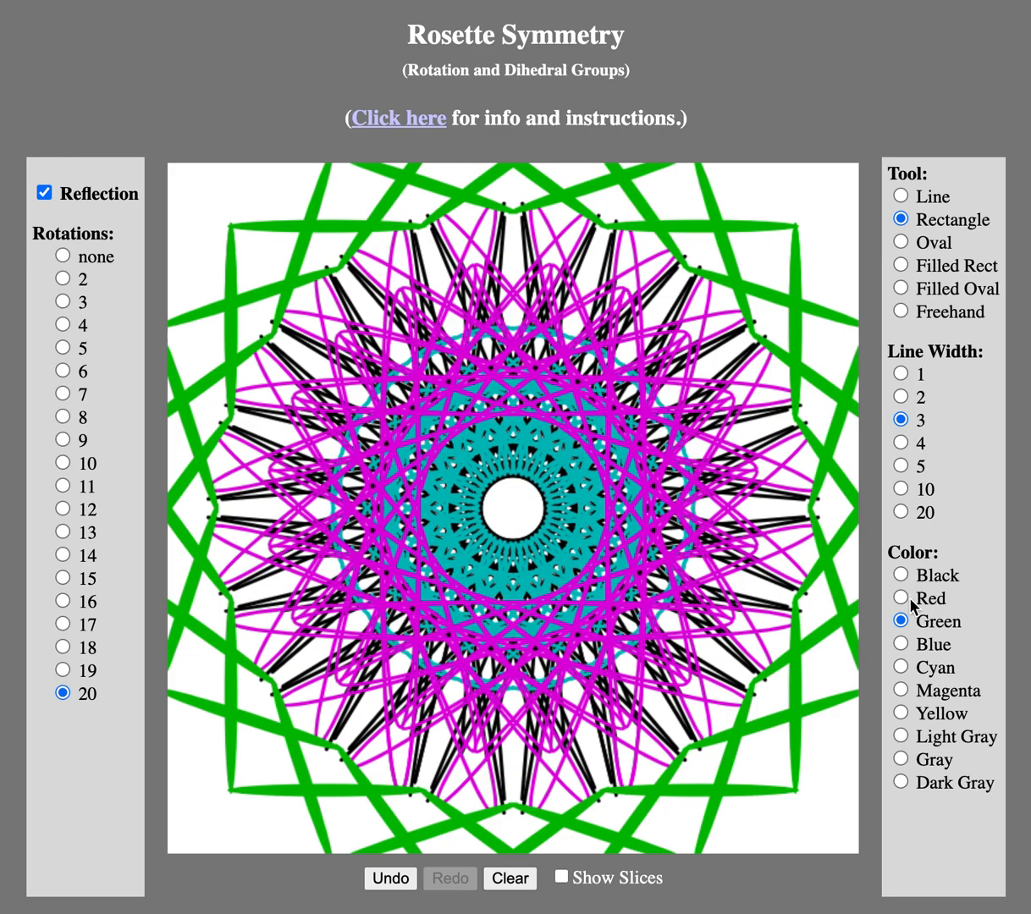
pyautogui.moveTo(912, 697)
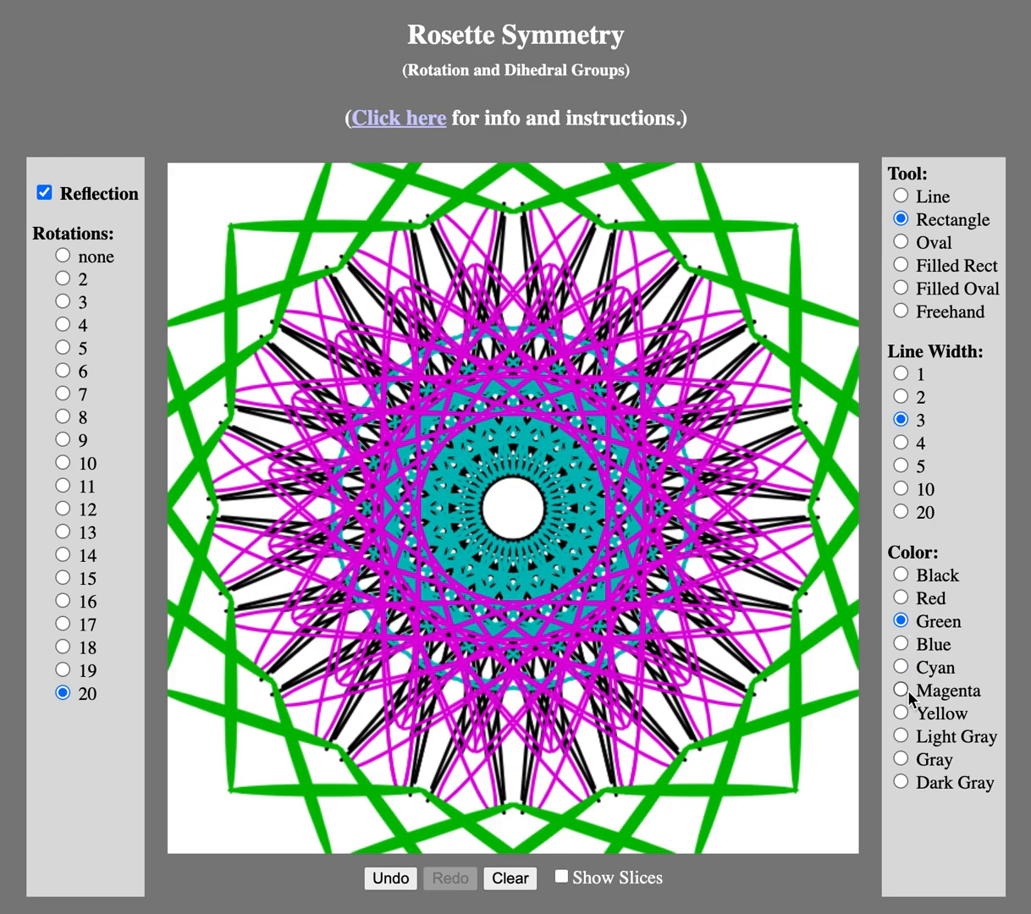
pyautogui.click(901, 598)
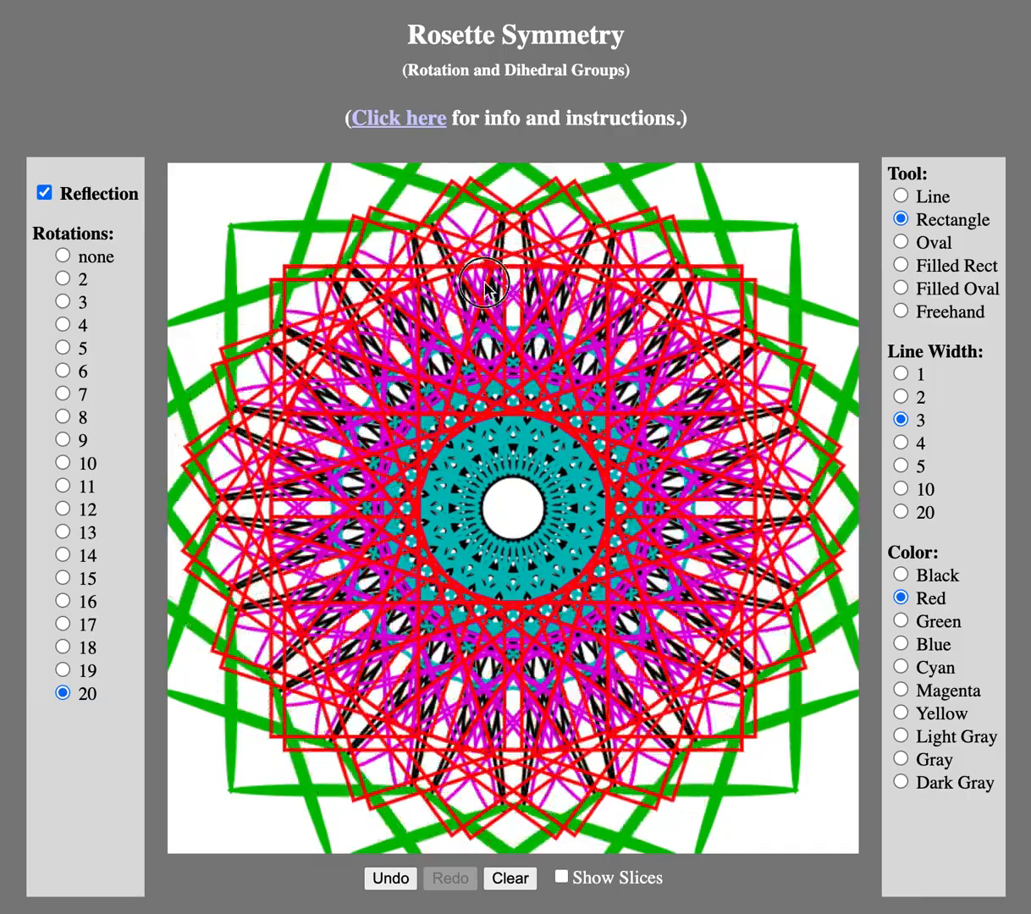
pyautogui.moveTo(484, 281); pyautogui.dragTo(176, 489)
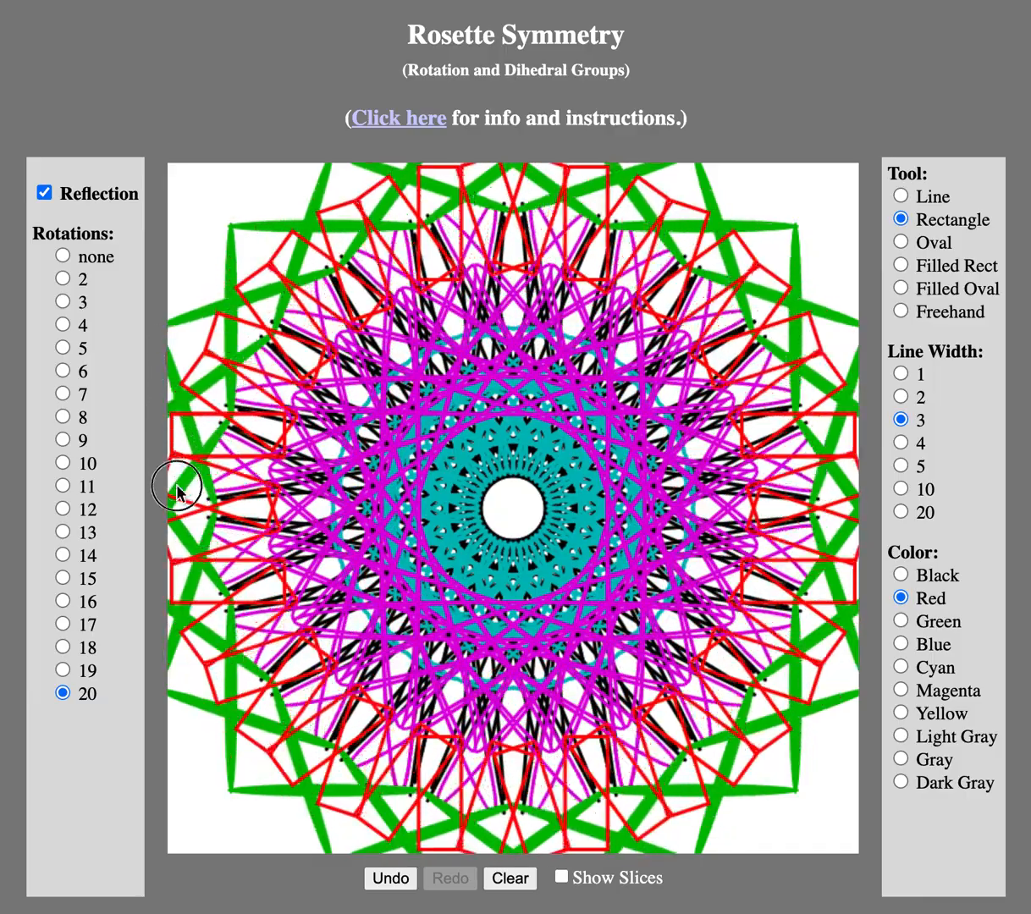
pyautogui.moveTo(178, 491); pyautogui.dragTo(467, 799)
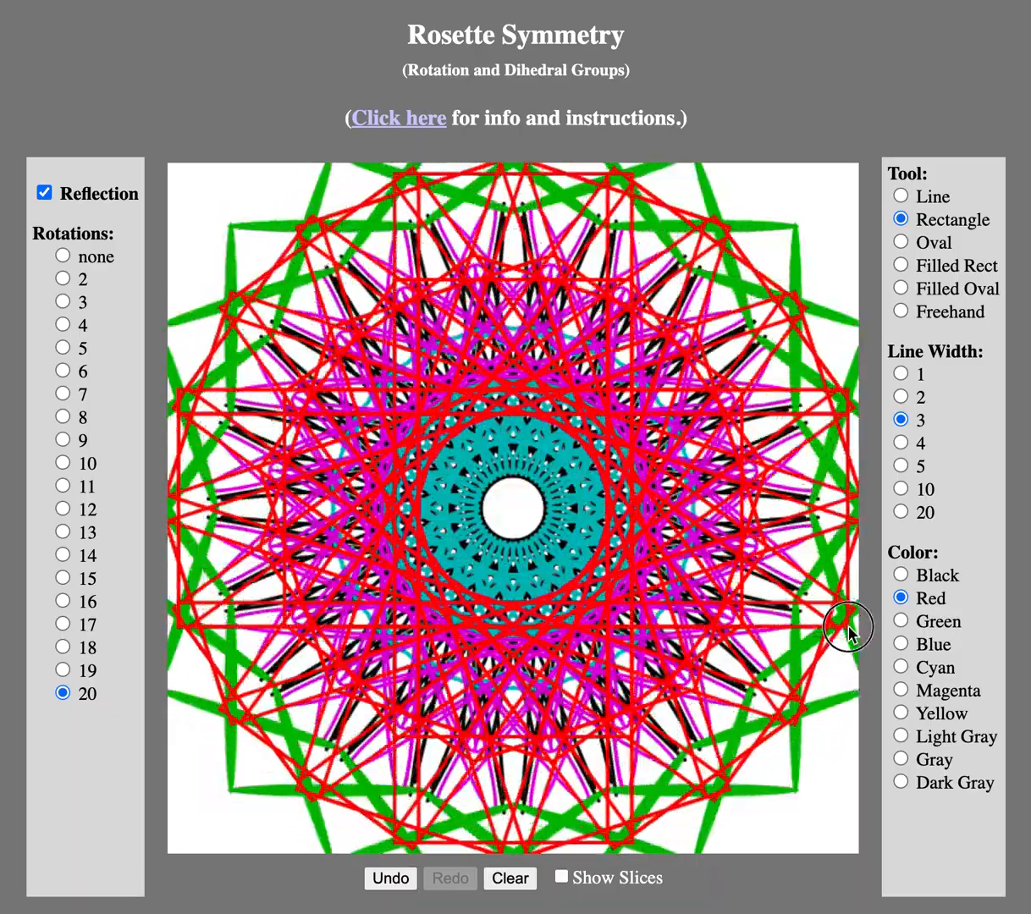
pyautogui.moveTo(852, 633); pyautogui.dragTo(714, 234)
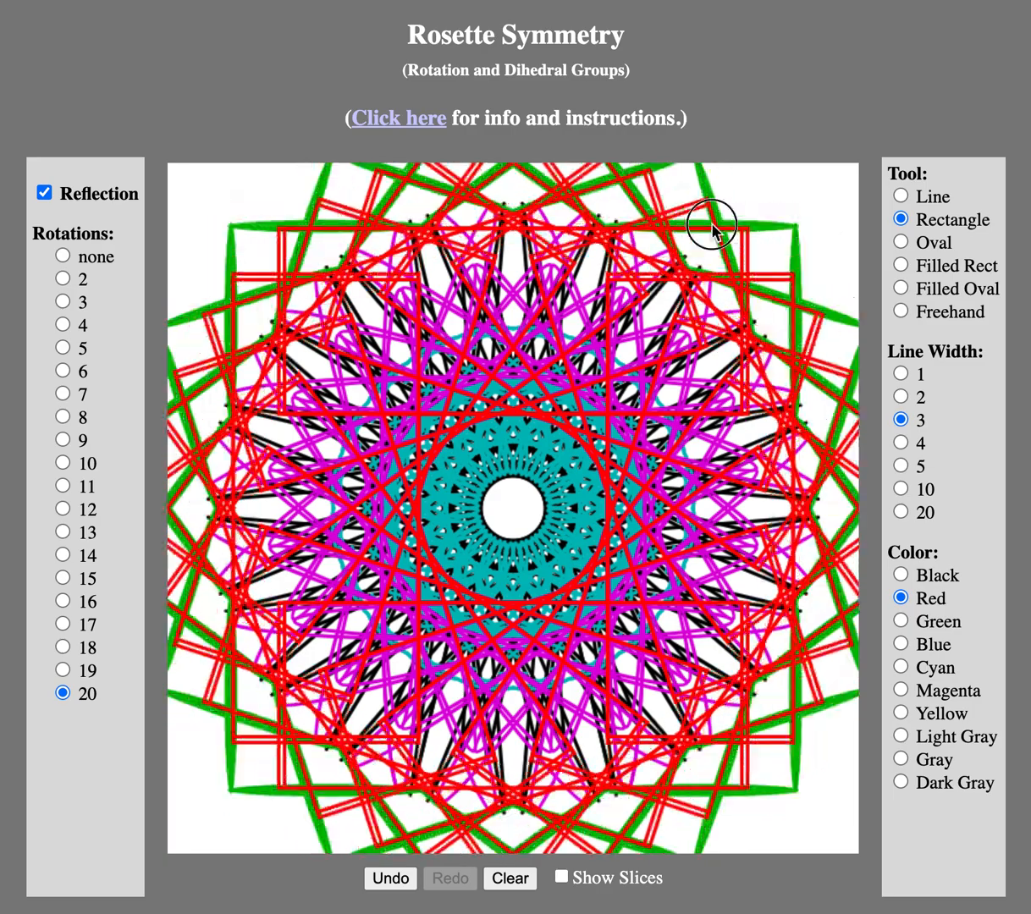
pyautogui.moveTo(714, 233); pyautogui.dragTo(216, 219)
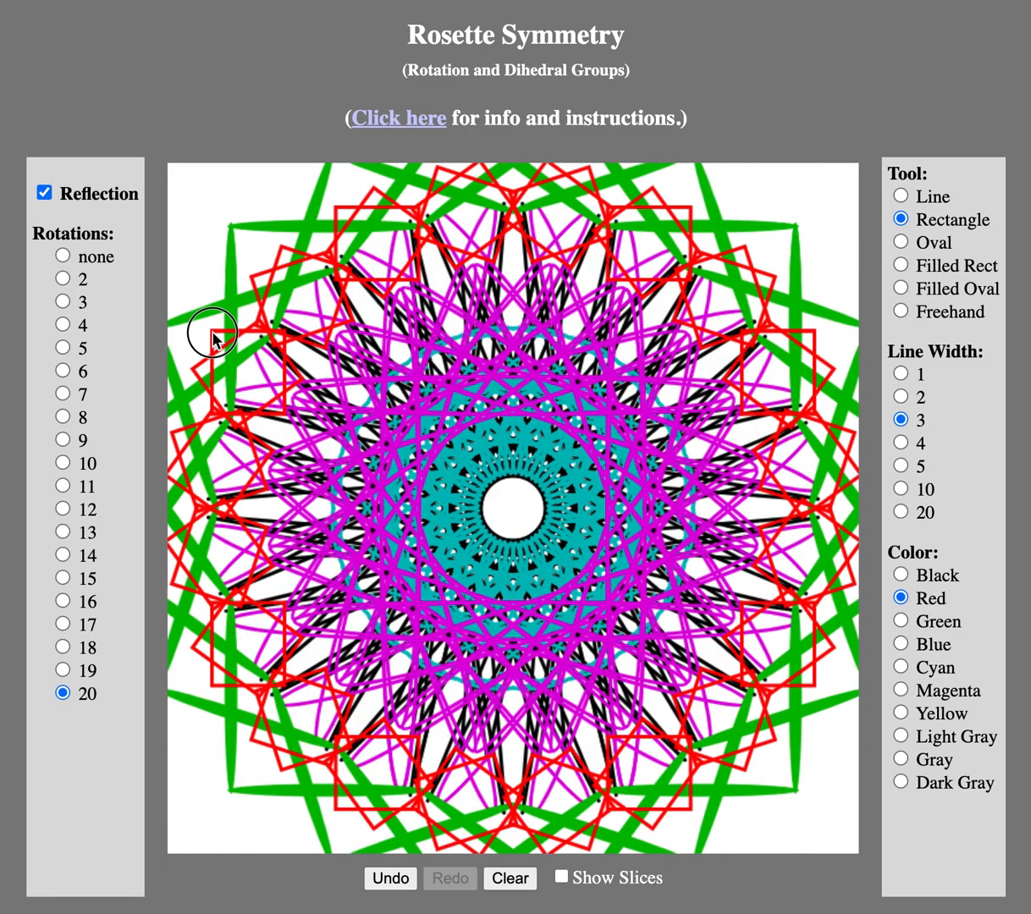
# Step: Add more red rectangles from the upper left, lower left, inside the green ring and lower right
pyautogui.moveTo(213, 332); pyautogui.dragTo(193, 835)
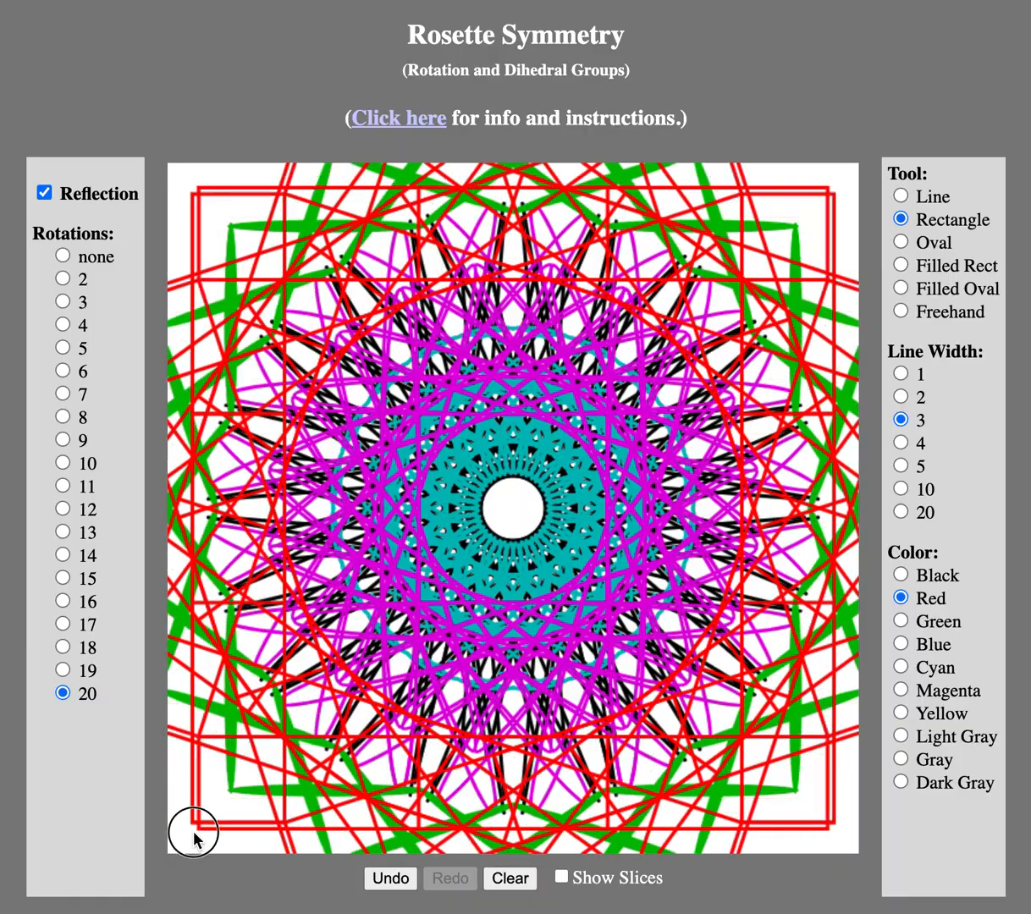
pyautogui.moveTo(193, 833); pyautogui.dragTo(660, 663)
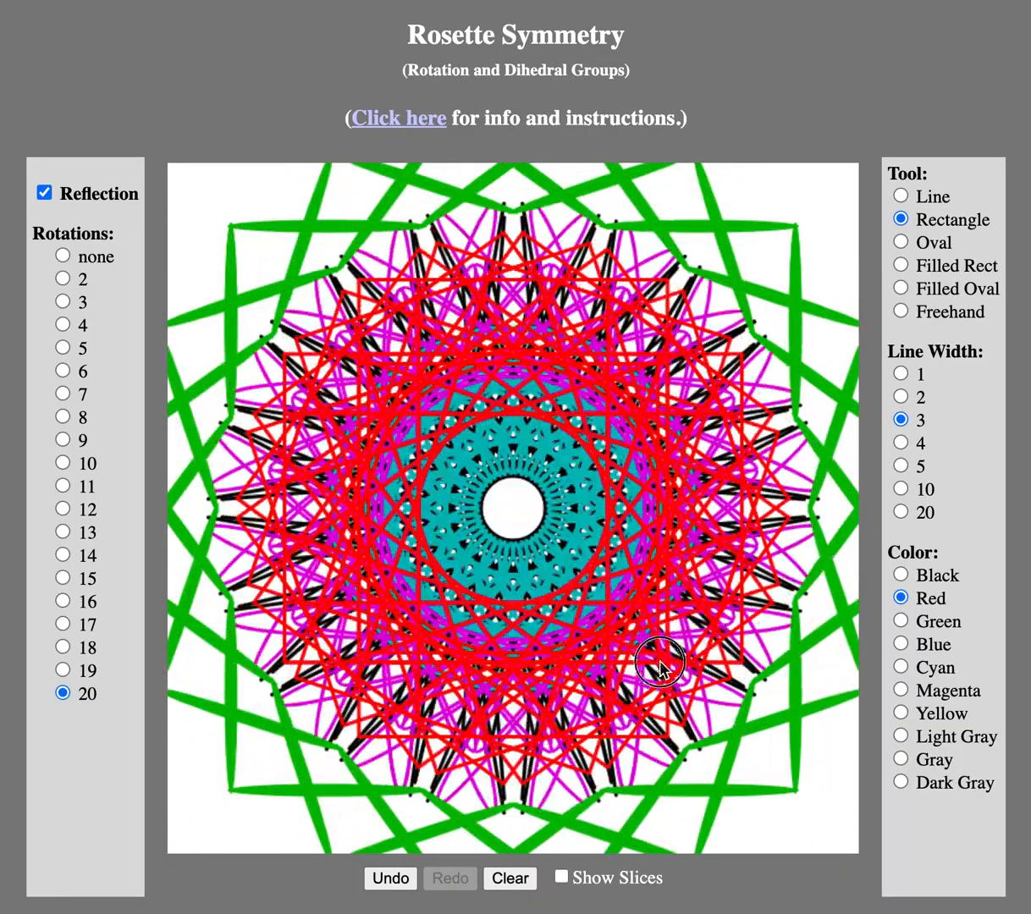
pyautogui.moveTo(660, 668); pyautogui.dragTo(821, 799)
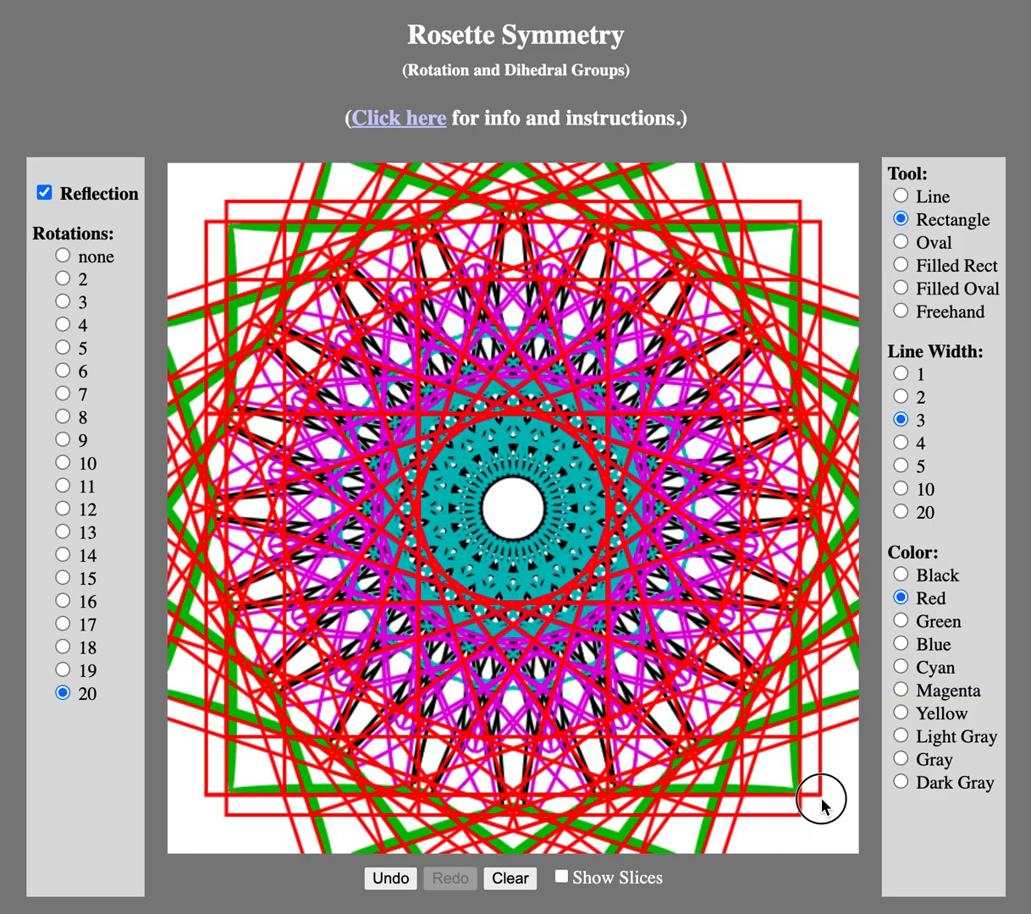
pyautogui.moveTo(822, 799); pyautogui.dragTo(877, 767)
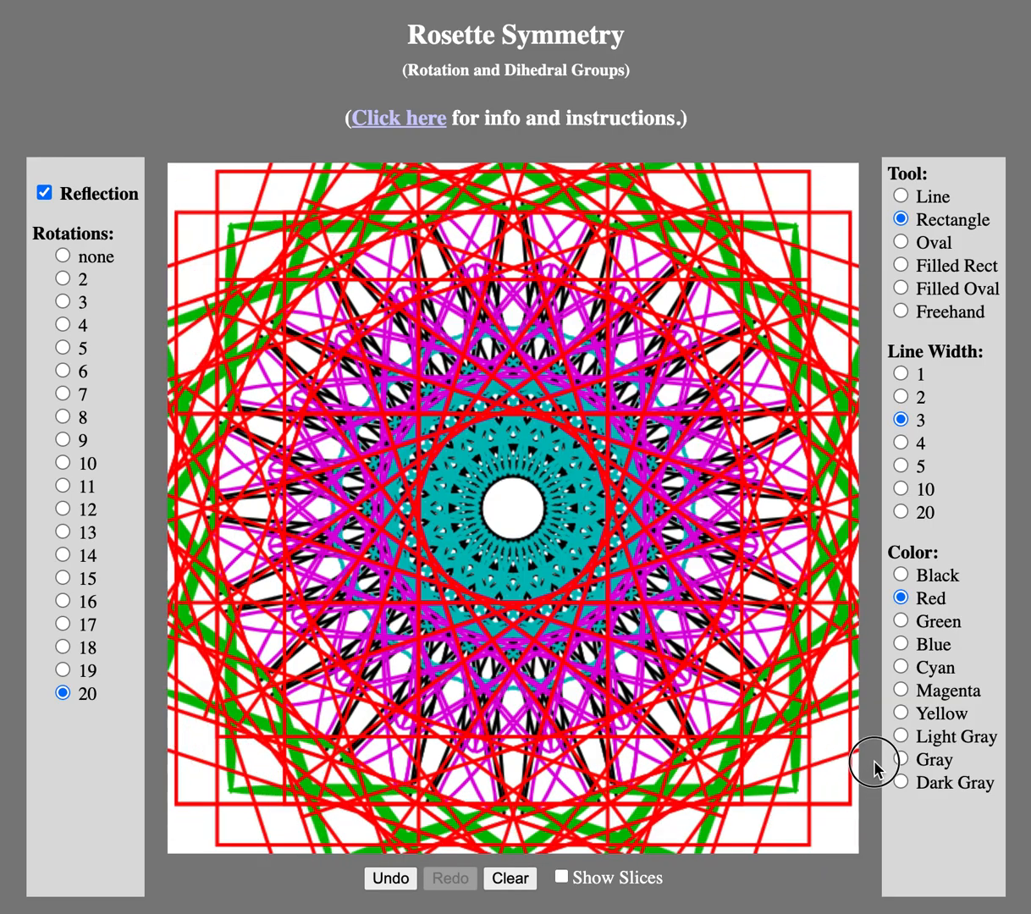